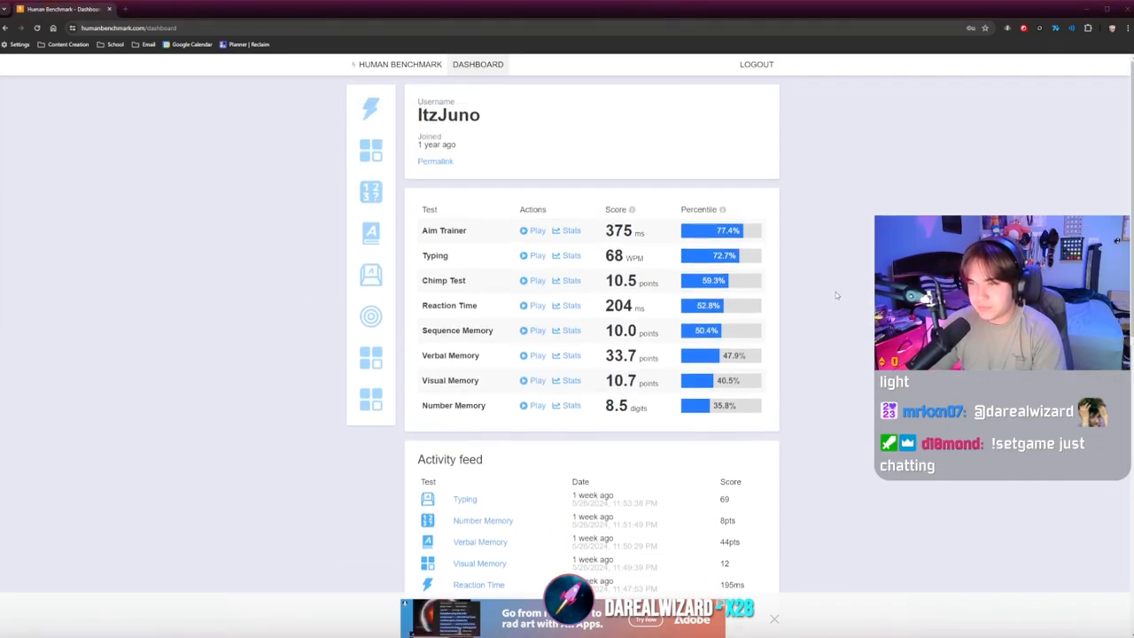
# Start the Number Memory test and recall the shown numbers, entering 789 at an early level.
pyautogui.scroll(-3)
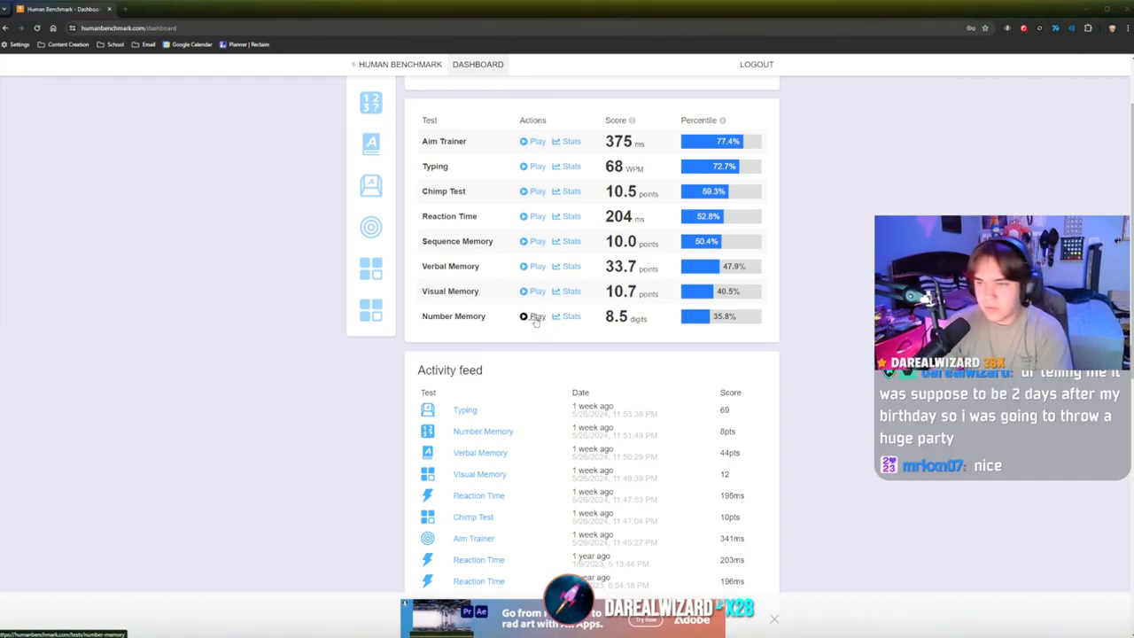
pyautogui.click(535, 316)
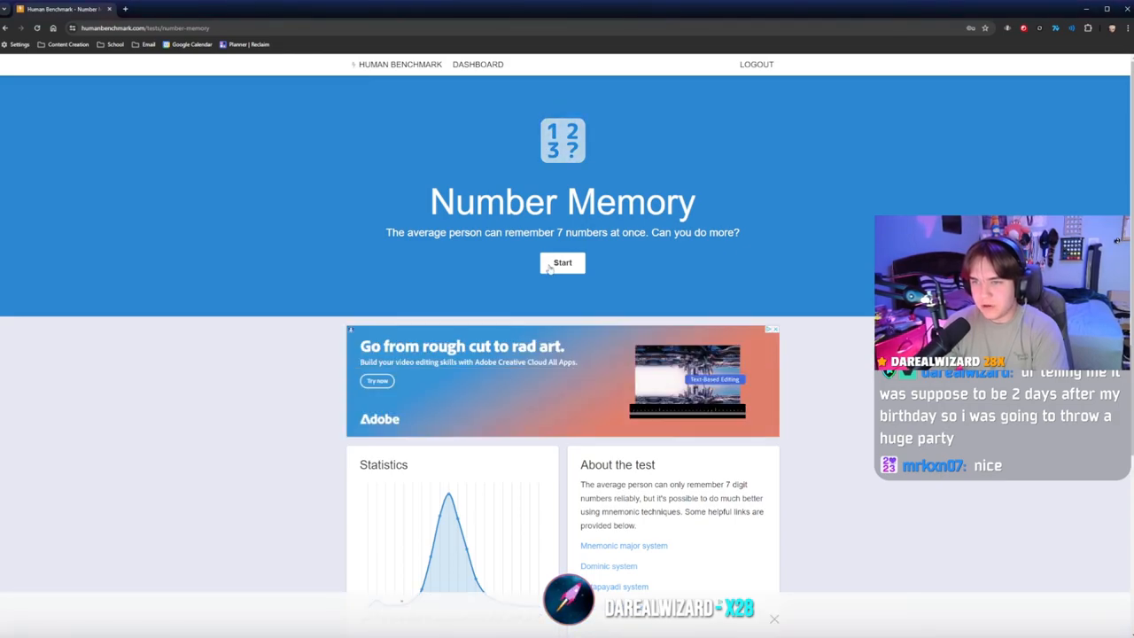
pyautogui.click(562, 262)
pyautogui.write('7')
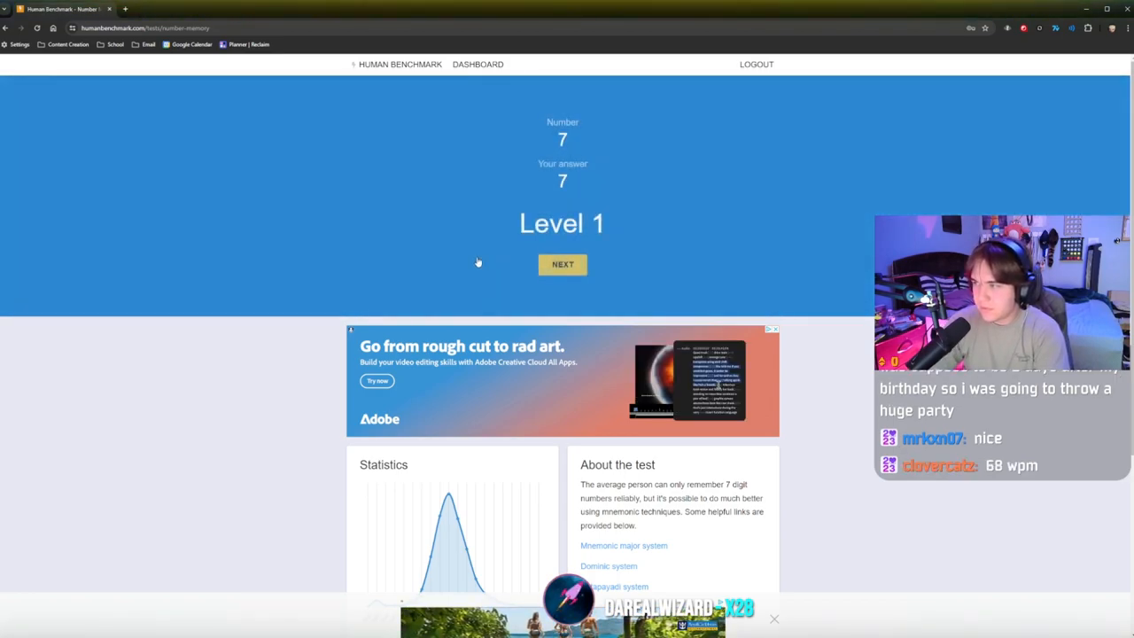
pyautogui.click(562, 264)
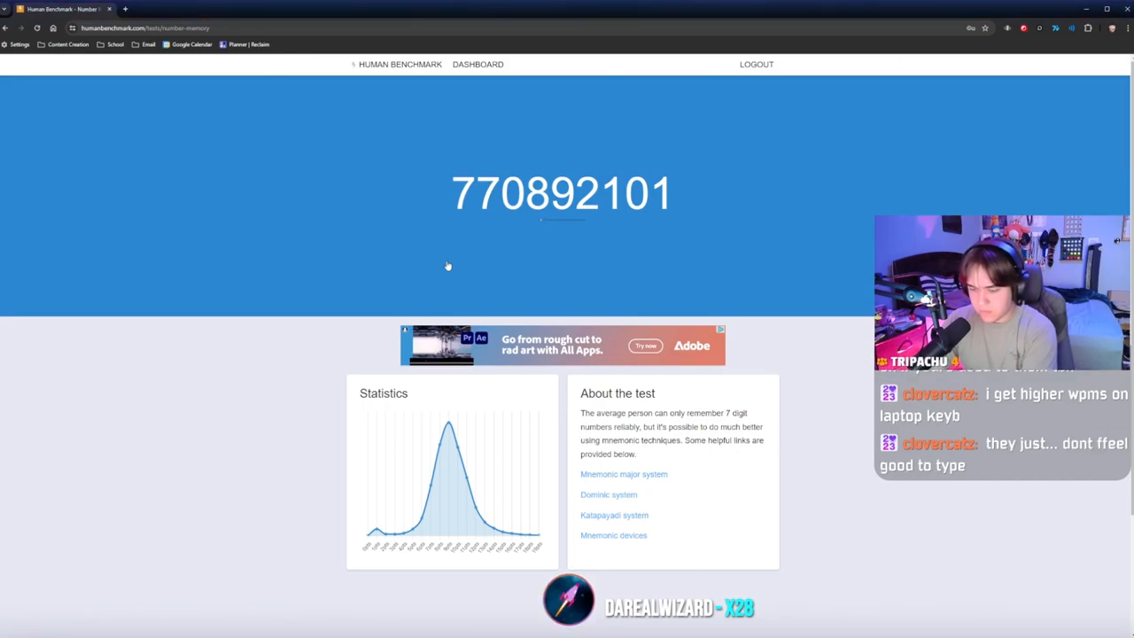
pyautogui.write('789')
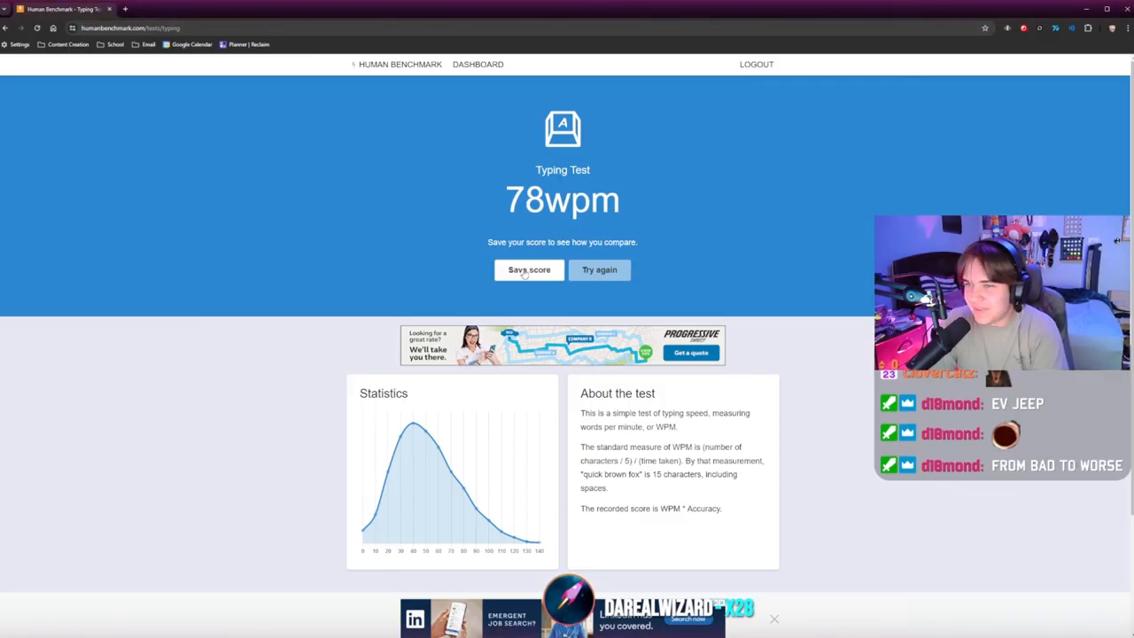
# Save the 78 wpm typing result, returning to the dashboard.
pyautogui.click(528, 269)
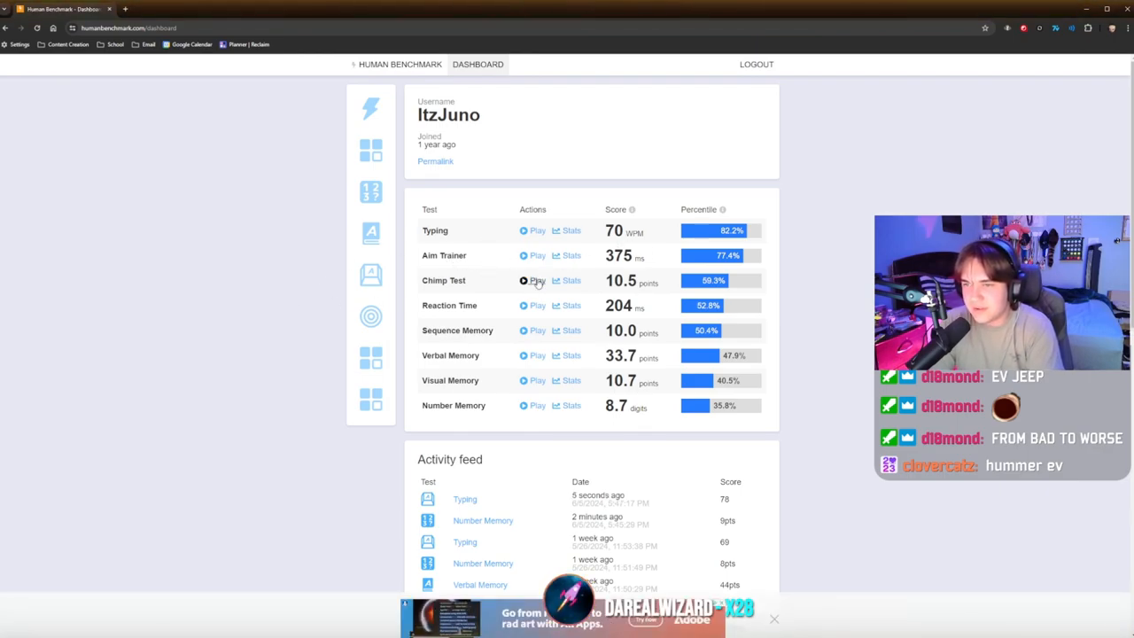
# Start the Chimp Test and clear the four-, six- and seven-number rounds by tapping squares in order.
pyautogui.click(532, 280)
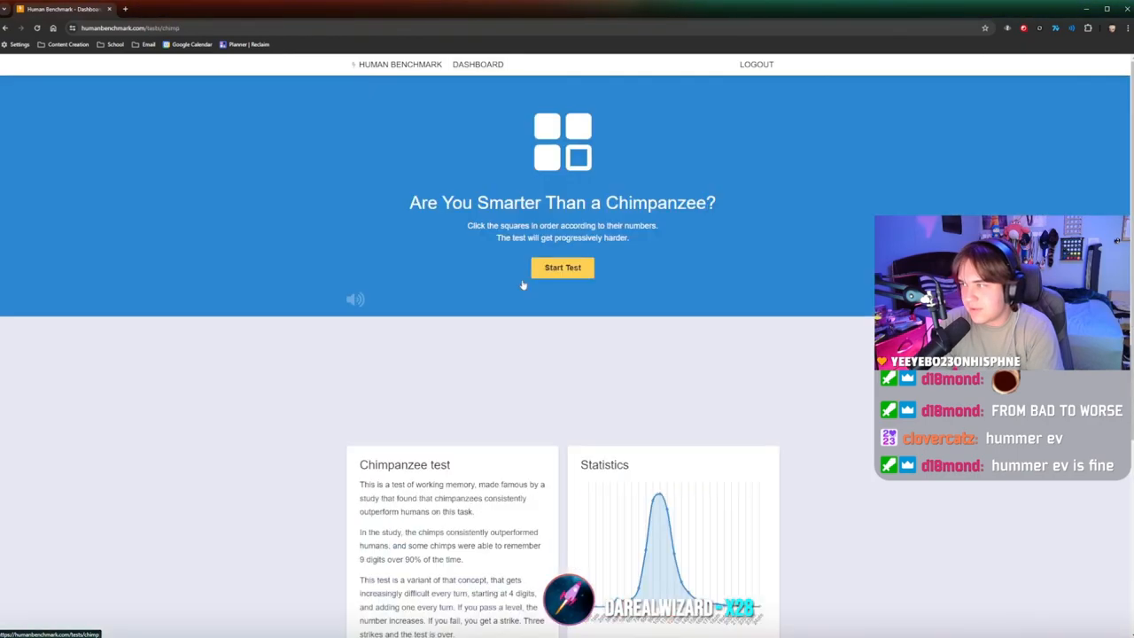
pyautogui.click(562, 268)
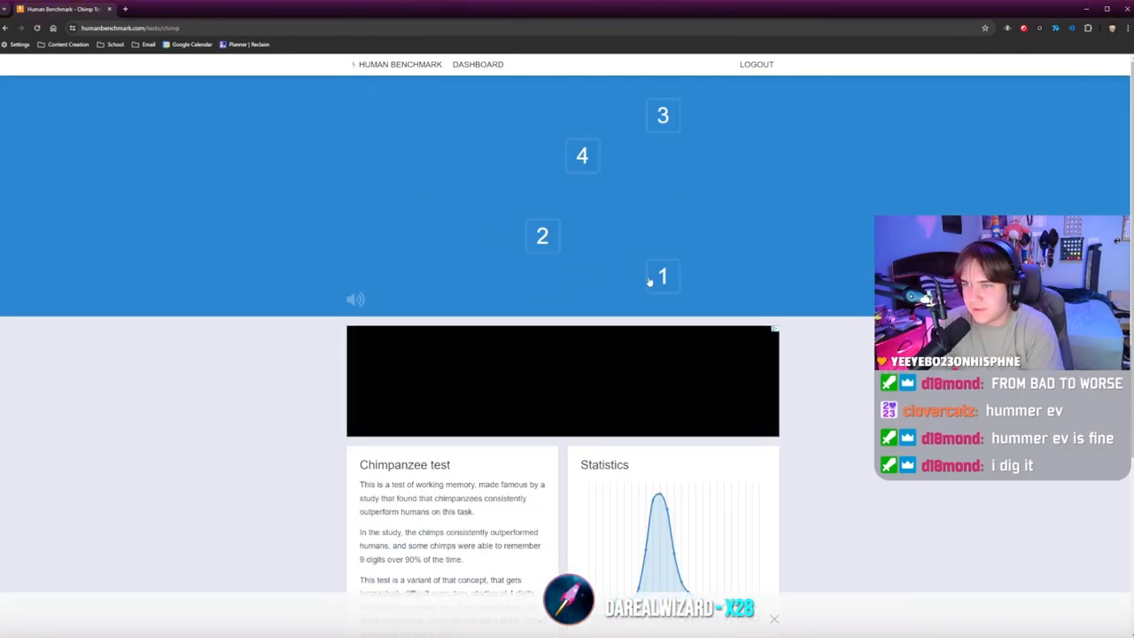
pyautogui.click(663, 276)
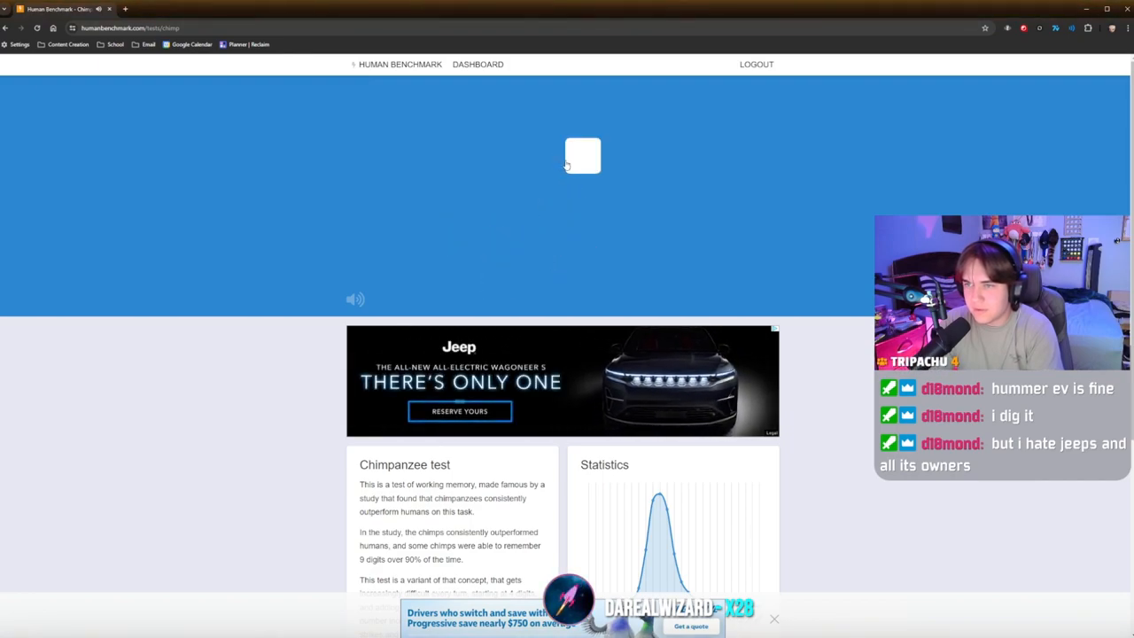
pyautogui.click(583, 156)
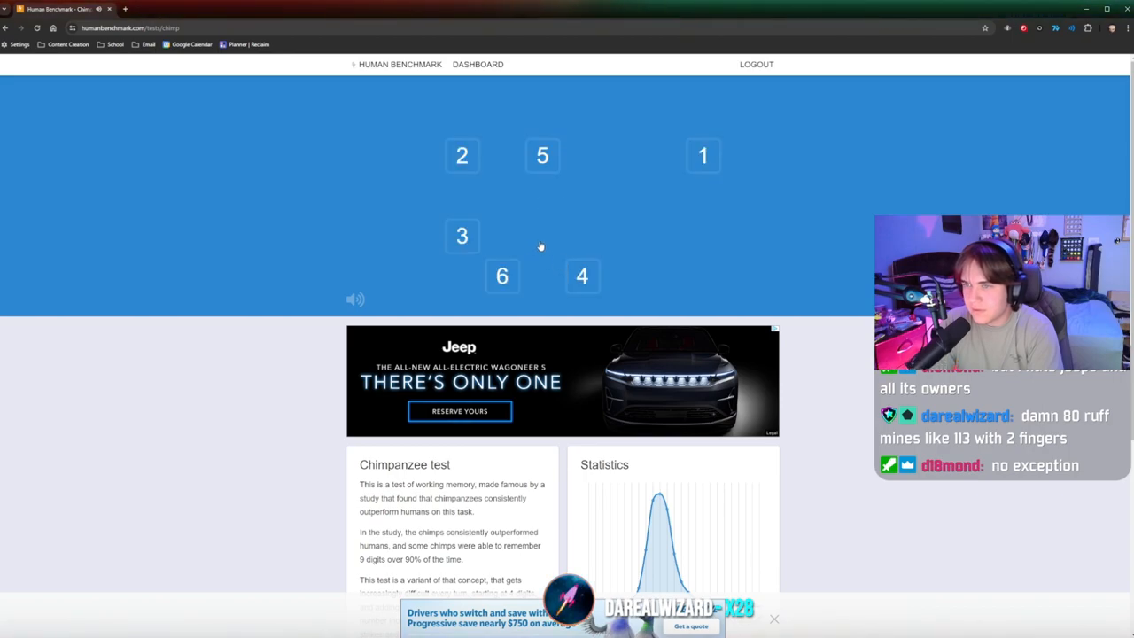
pyautogui.click(704, 156)
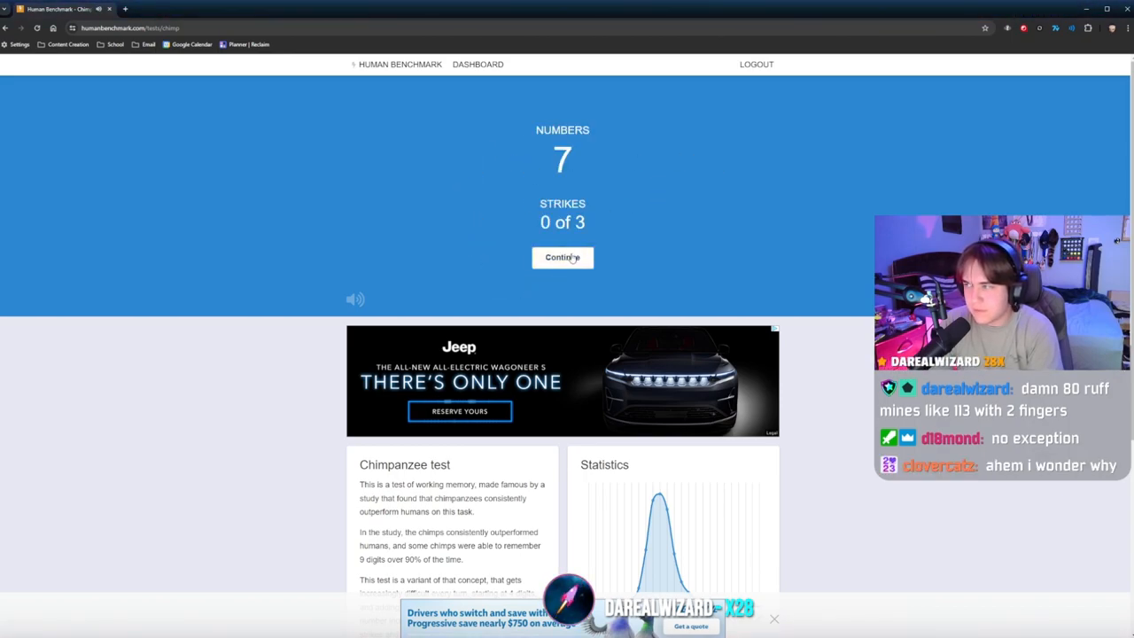
pyautogui.click(561, 258)
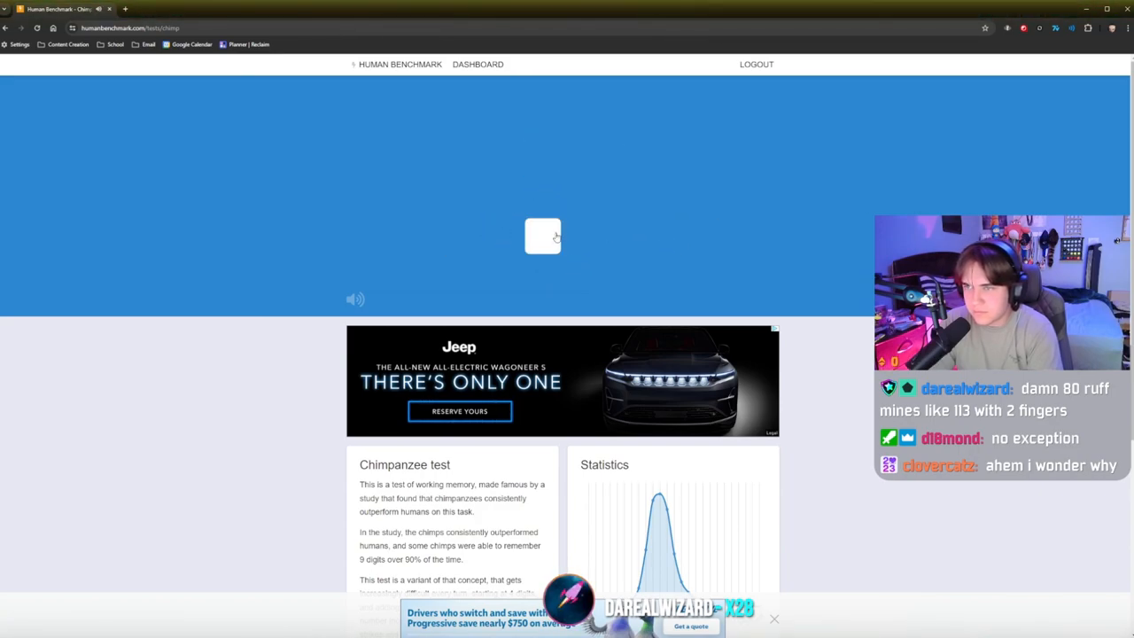
pyautogui.click(542, 237)
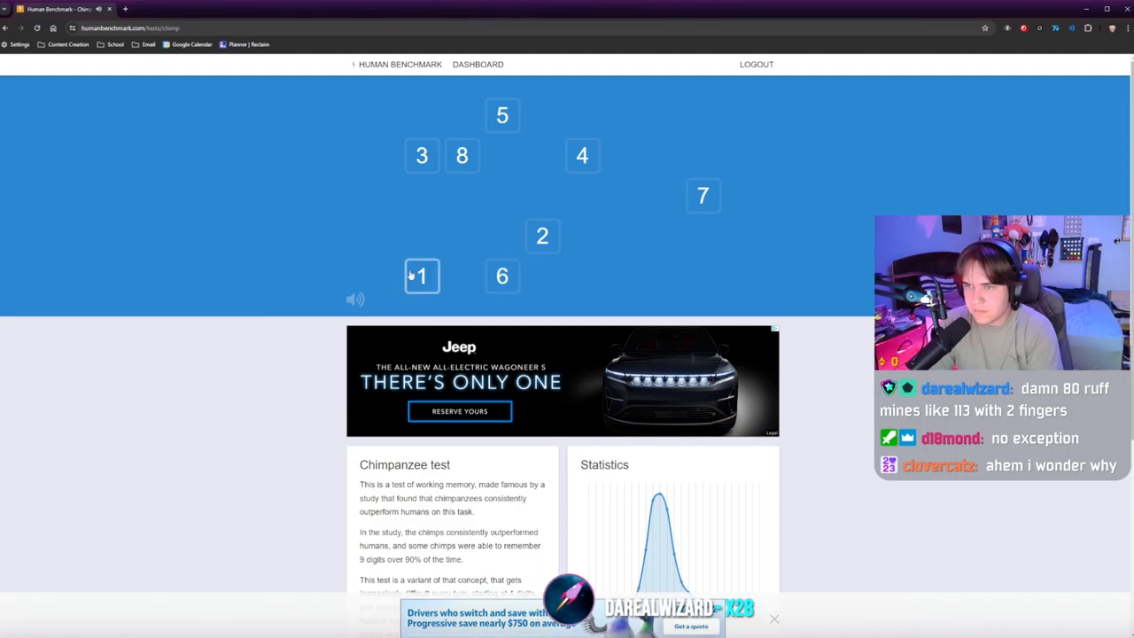
# Clear the eight- through eleven-number rounds, tapping squares in remembered order.
pyautogui.click(422, 276)
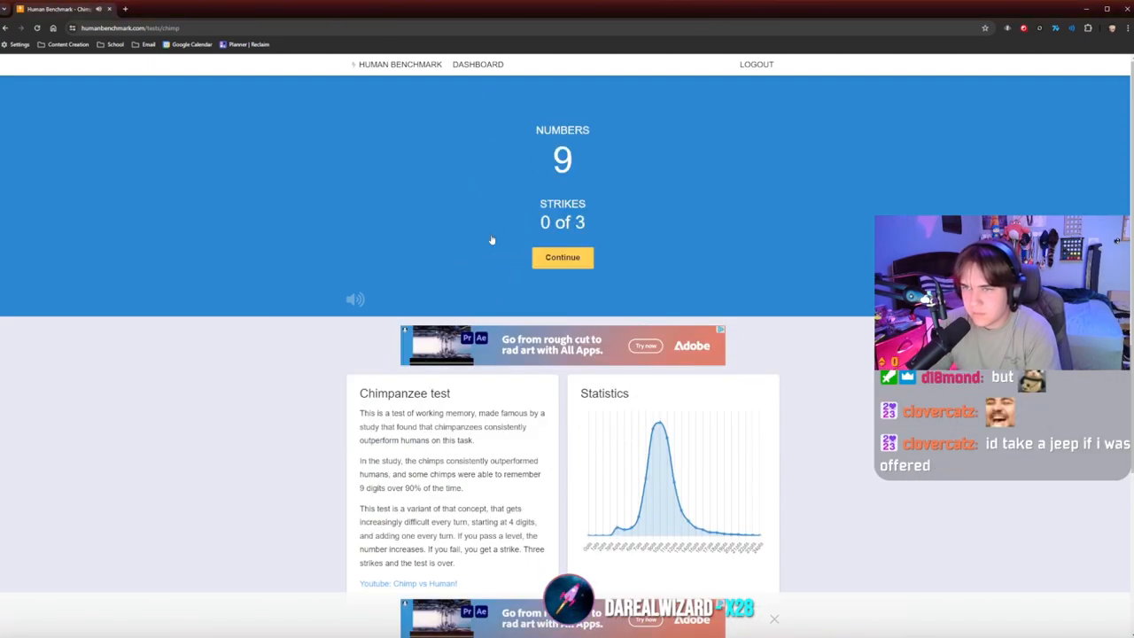
pyautogui.click(564, 257)
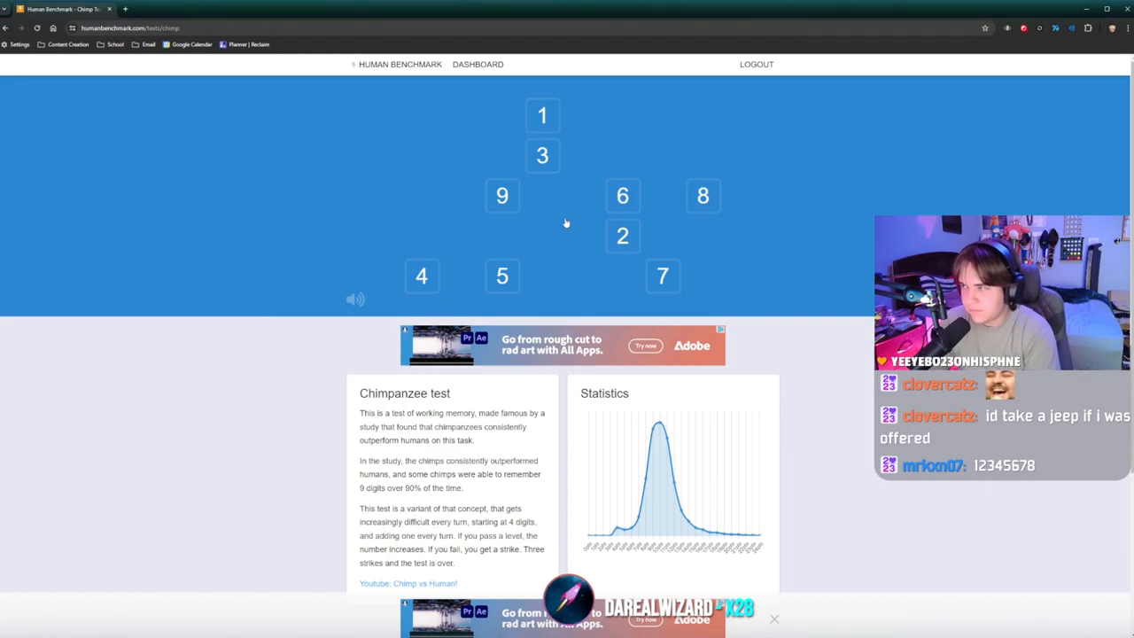
pyautogui.click(542, 115)
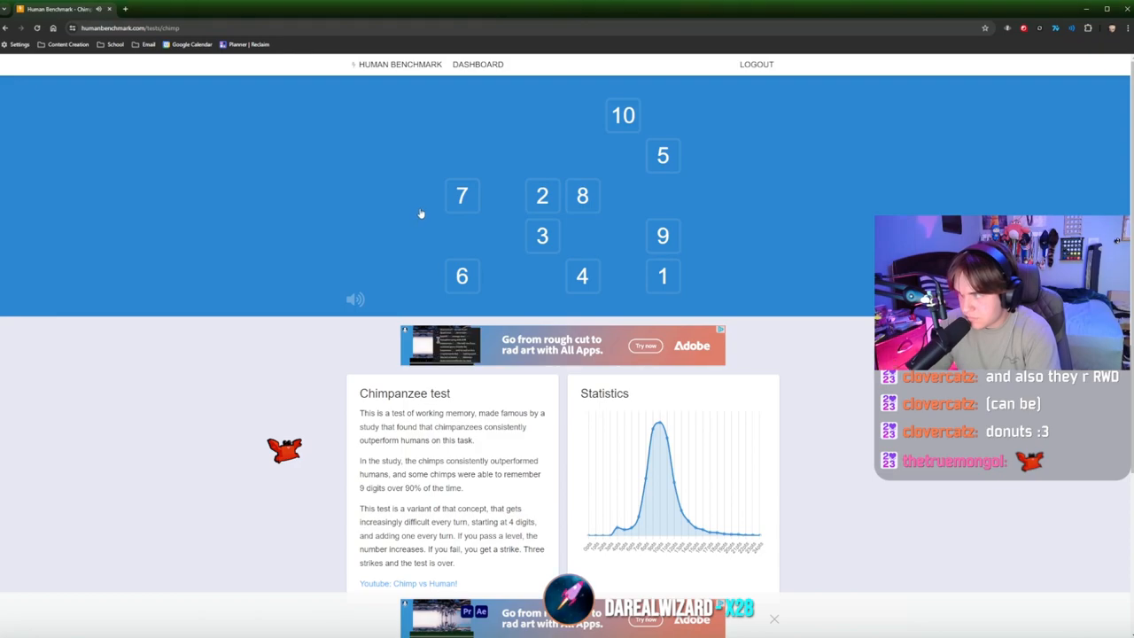
pyautogui.click(663, 276)
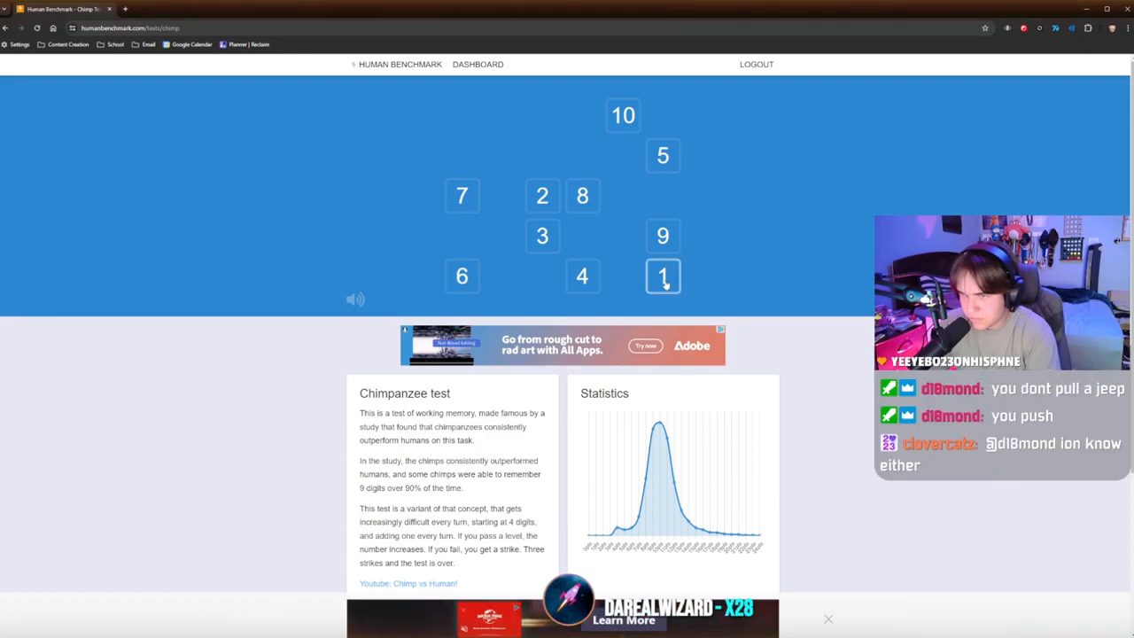
pyautogui.click(663, 276)
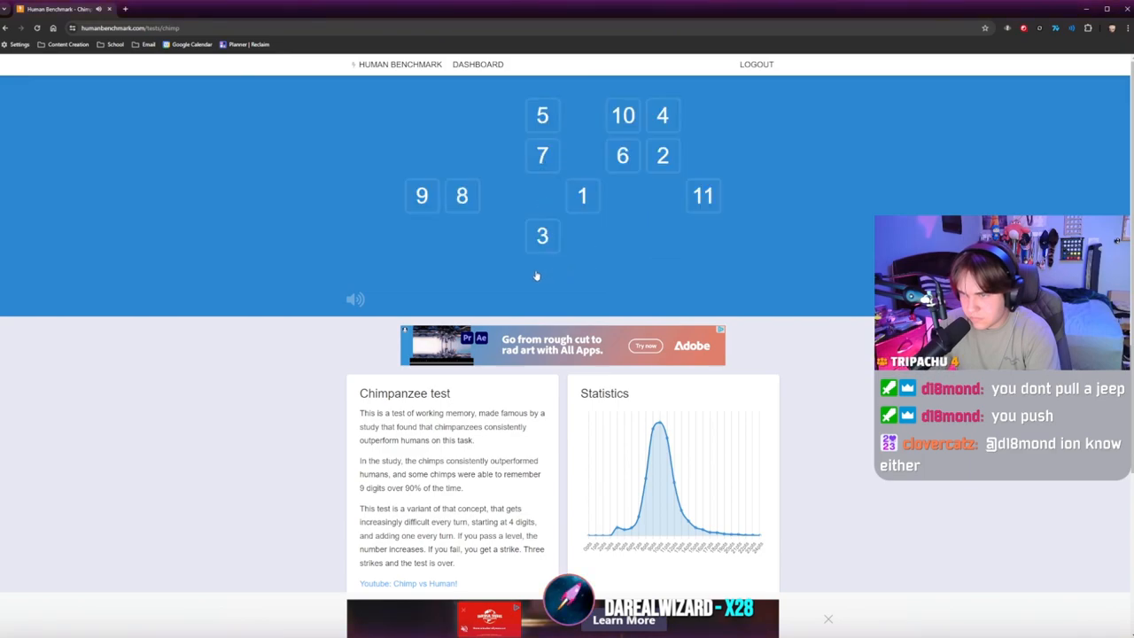
pyautogui.moveTo(471, 293)
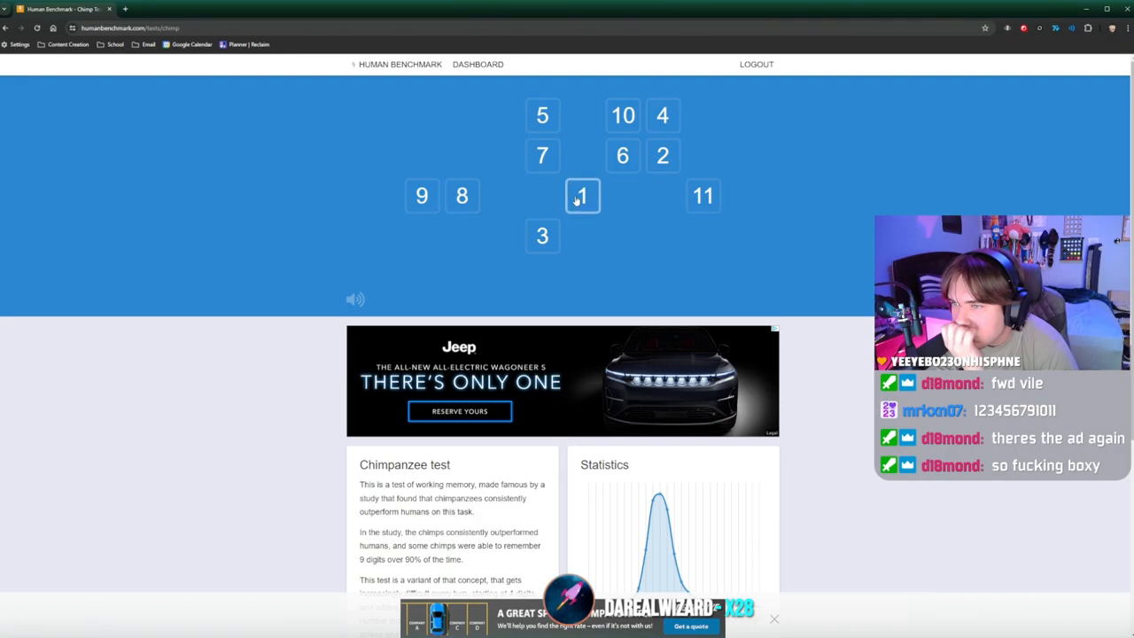
pyautogui.click(581, 195)
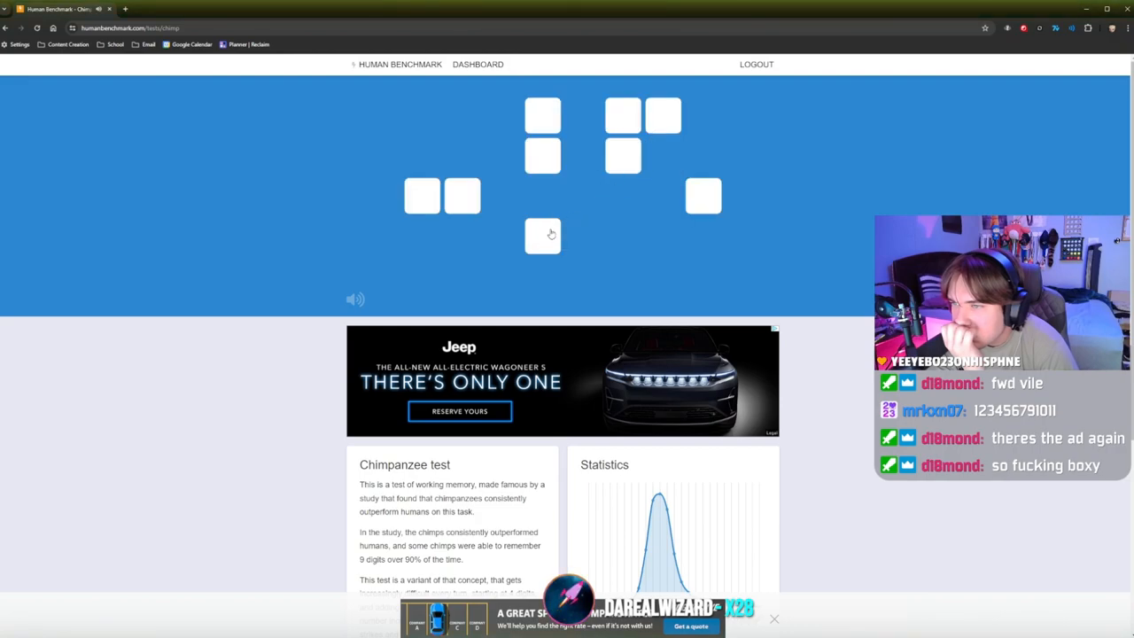
pyautogui.click(542, 236)
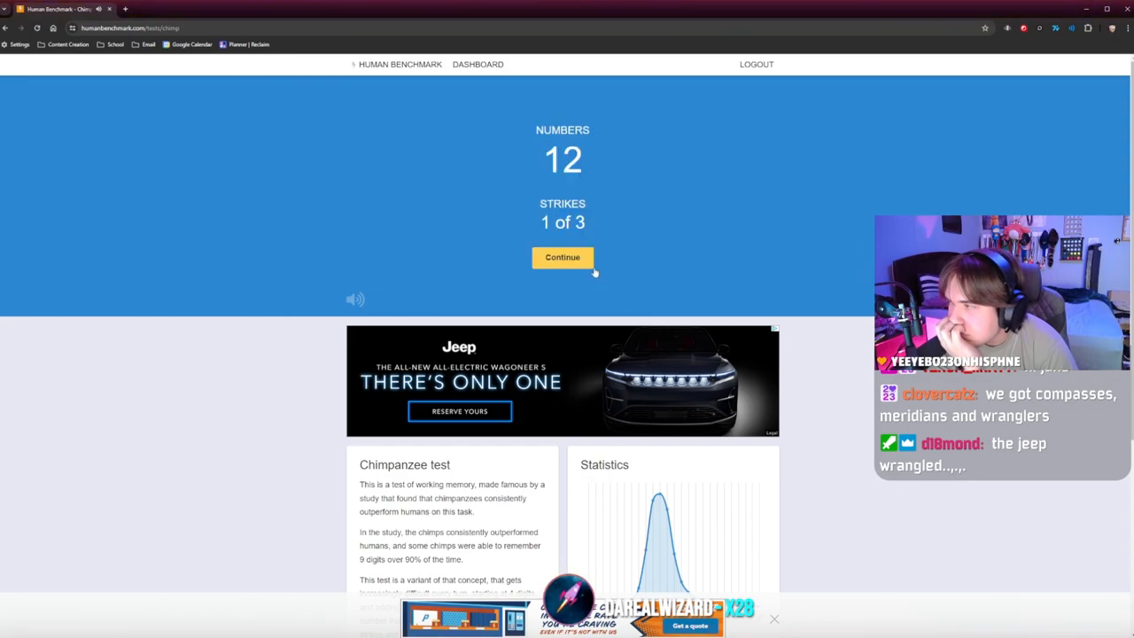
# Play the twelve- and thirteen-number rounds after a second strike, then save the score of 13.
pyautogui.click(562, 257)
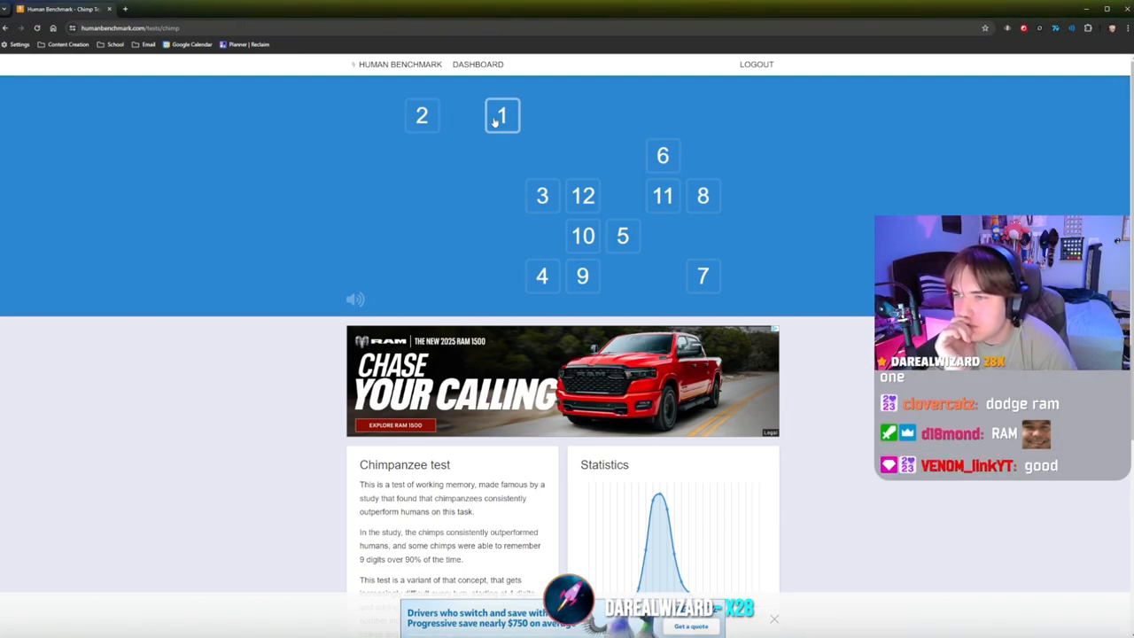
pyautogui.click(501, 115)
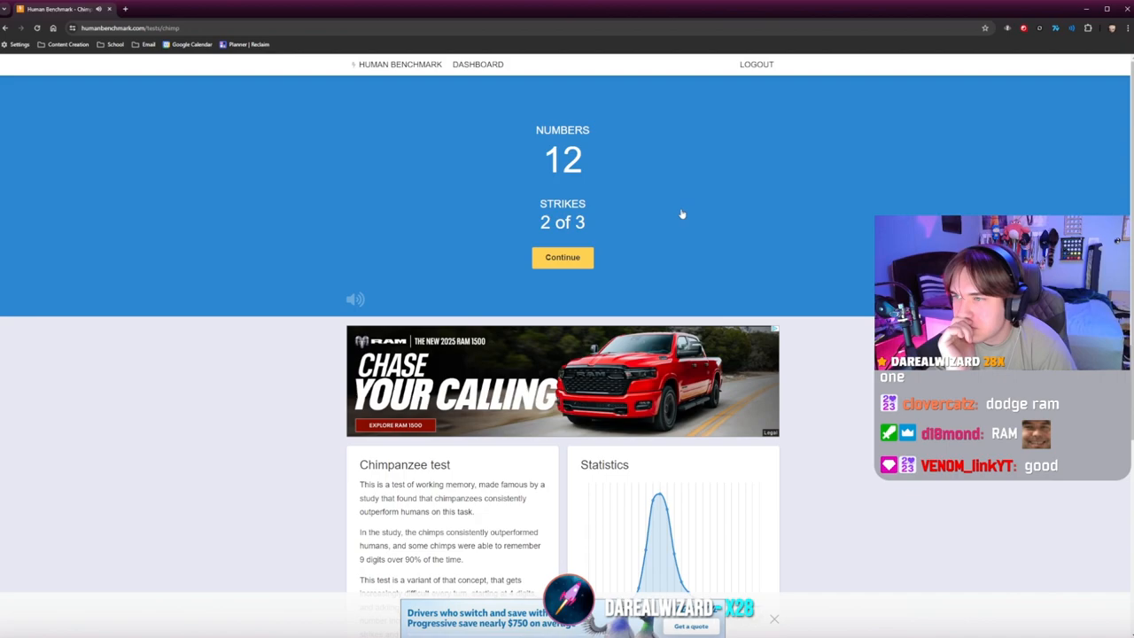
pyautogui.click(564, 257)
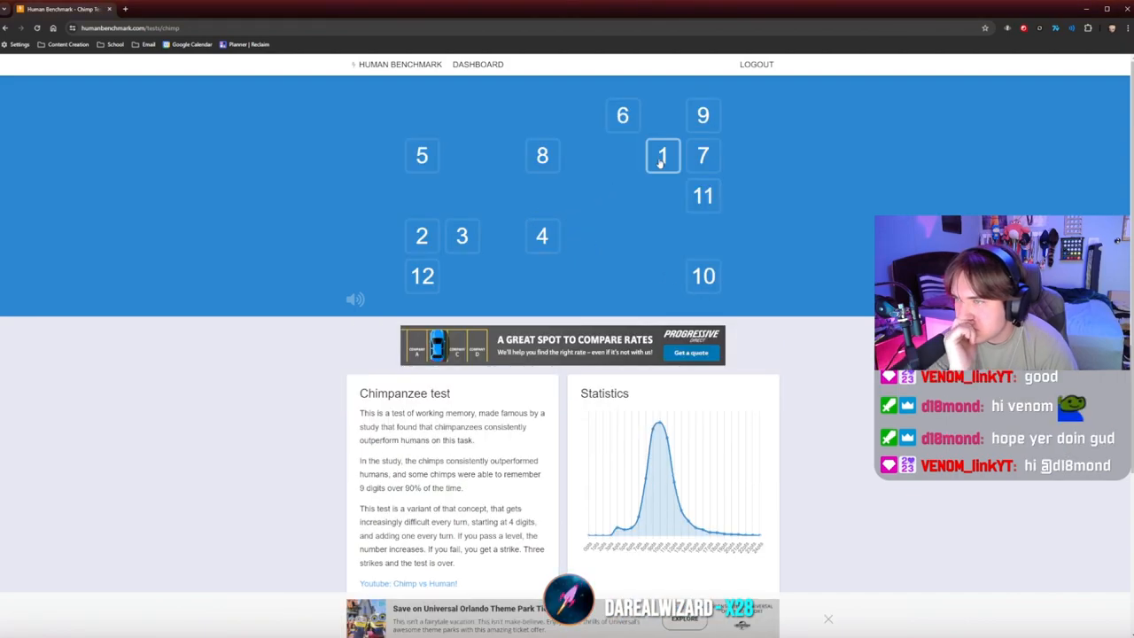
pyautogui.click(662, 156)
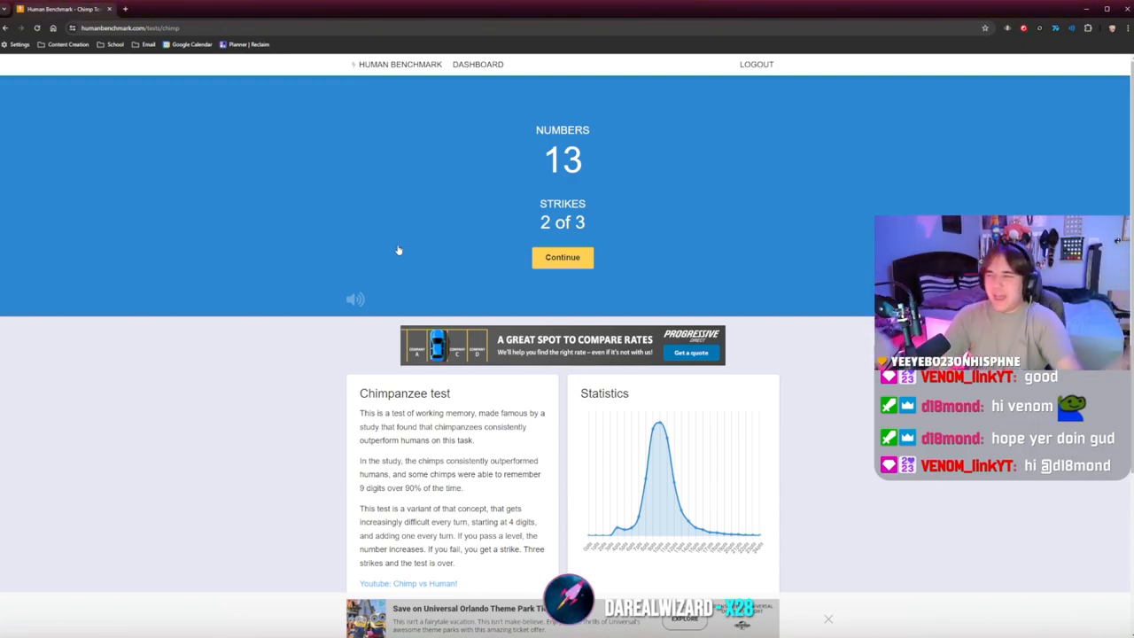
pyautogui.click(562, 257)
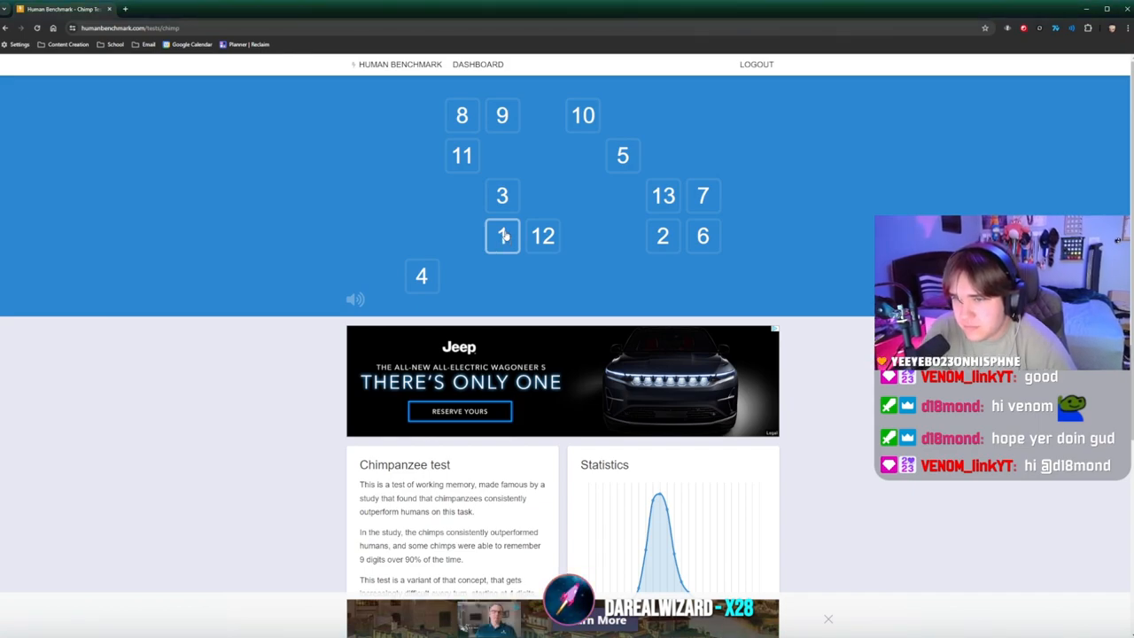
pyautogui.click(503, 236)
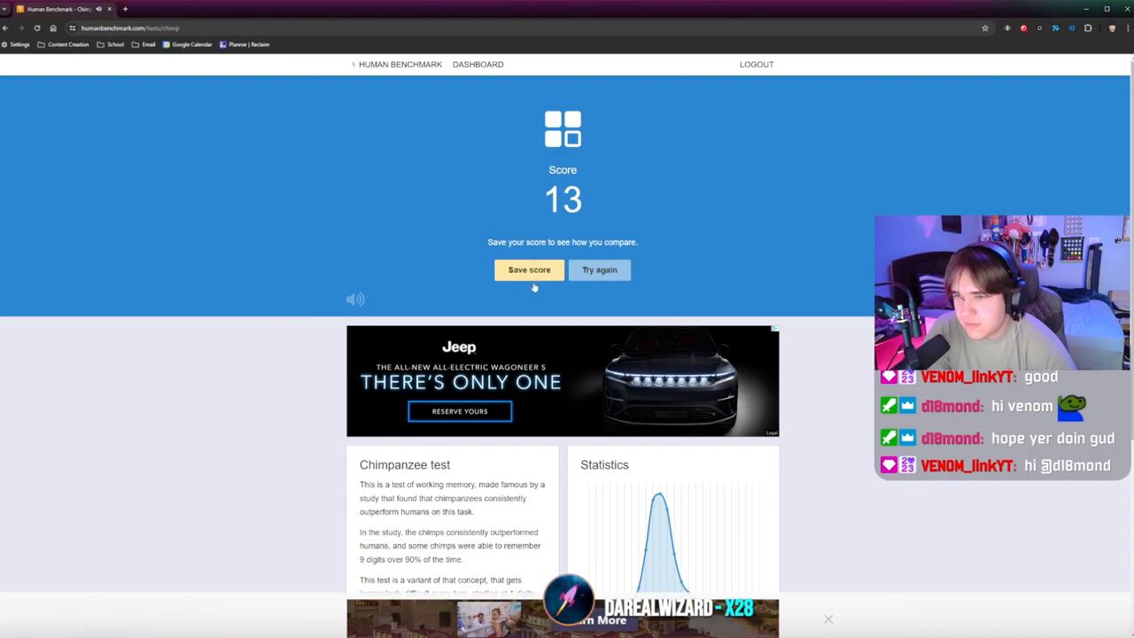
pyautogui.click(528, 269)
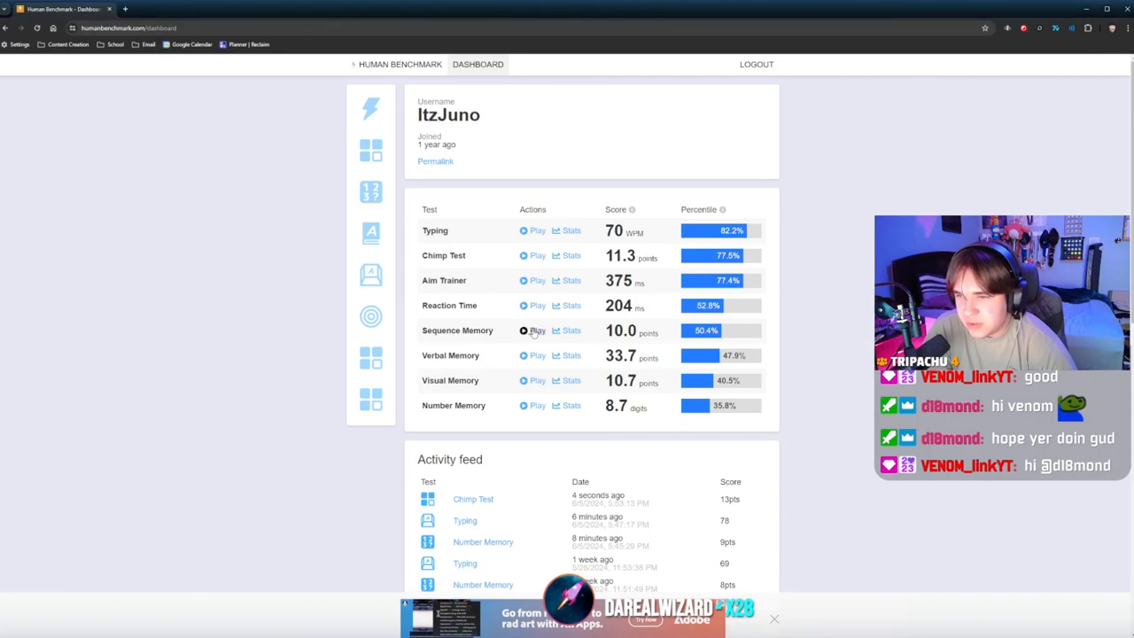
# Start Sequence Memory and repeat the lit-square patterns until the run ends at Level 6.
pyautogui.click(532, 332)
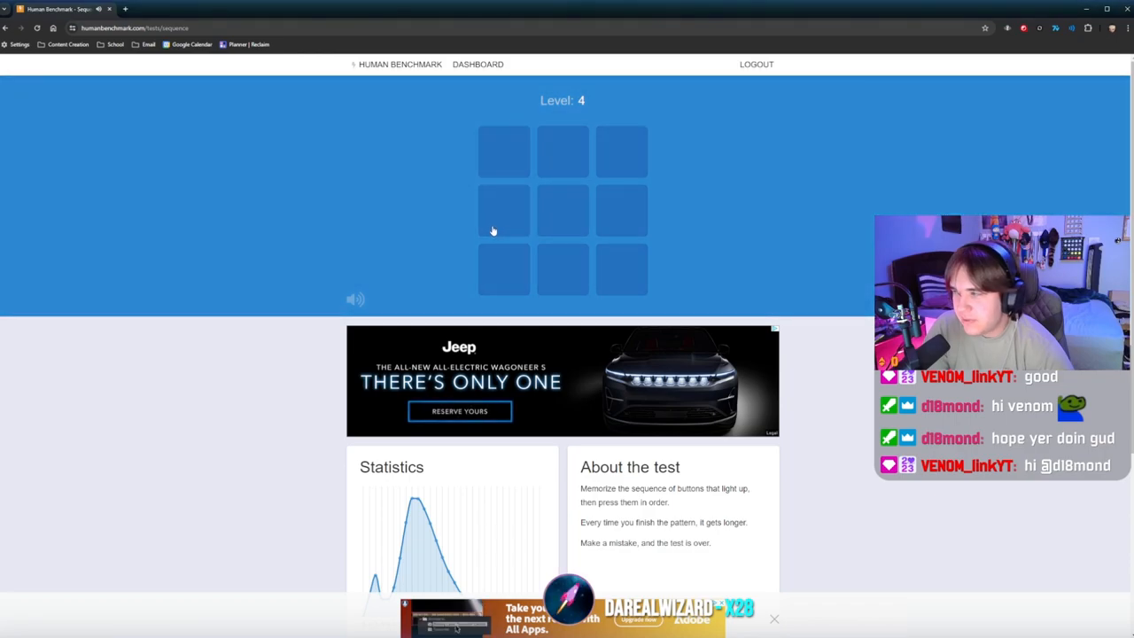
pyautogui.moveTo(622, 211)
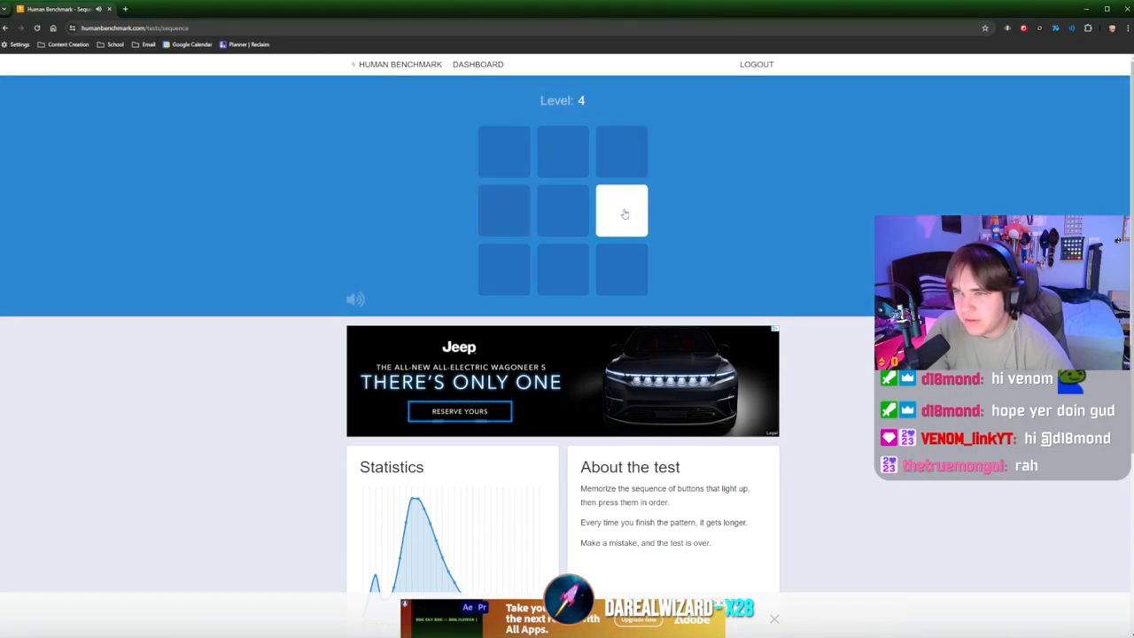
pyautogui.click(621, 211)
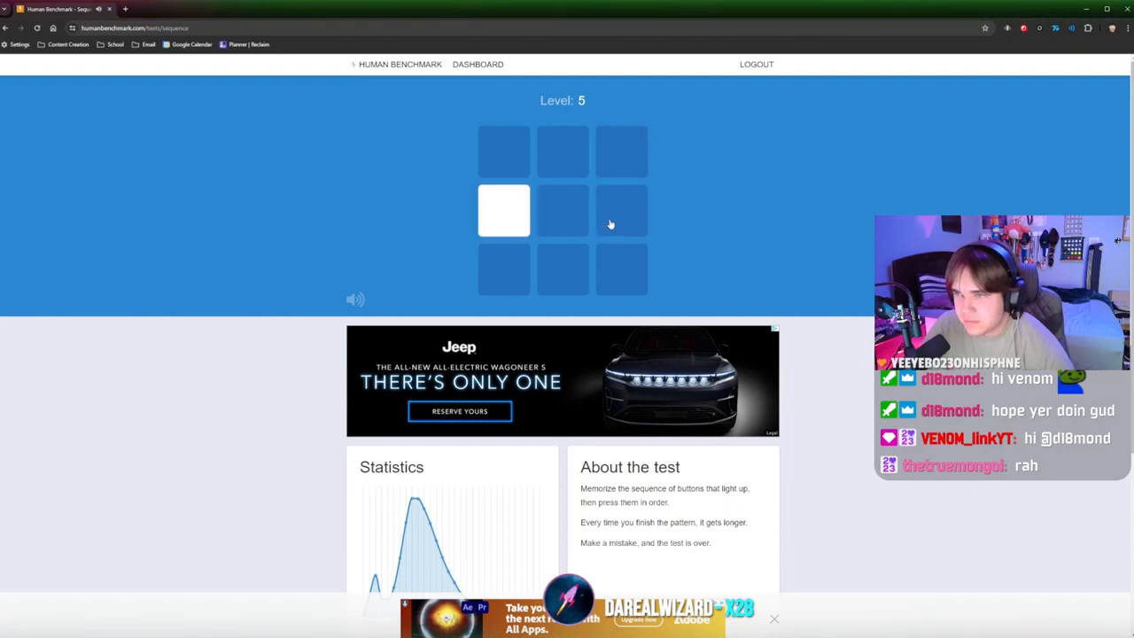
pyautogui.click(503, 209)
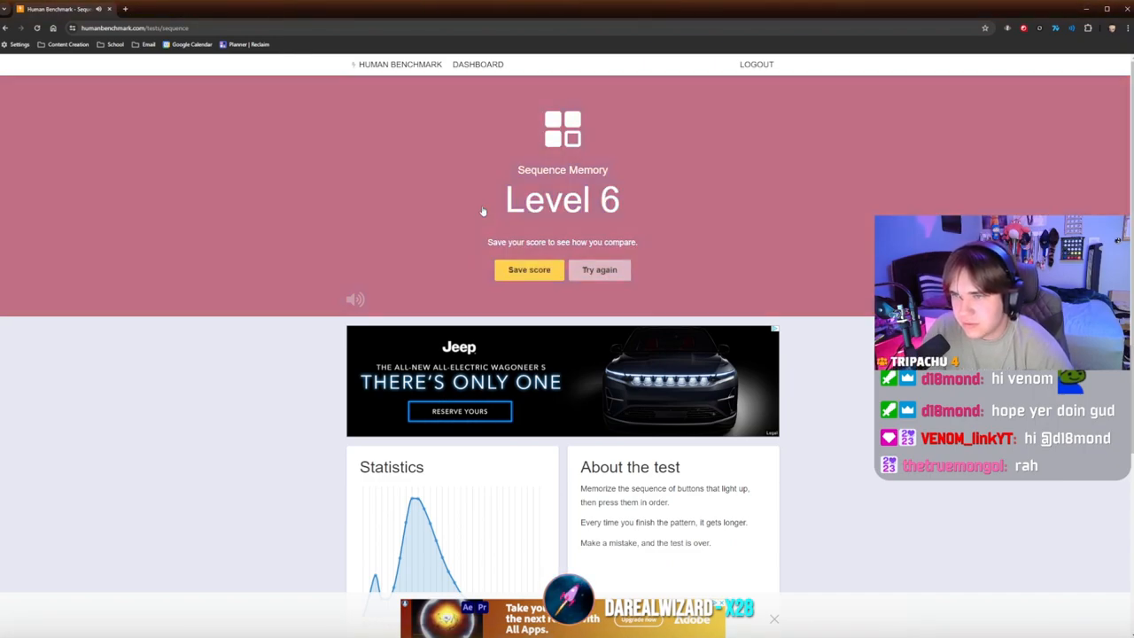
# Retry Sequence Memory and repeat each flashed pattern, reaching Level 8.
pyautogui.click(599, 270)
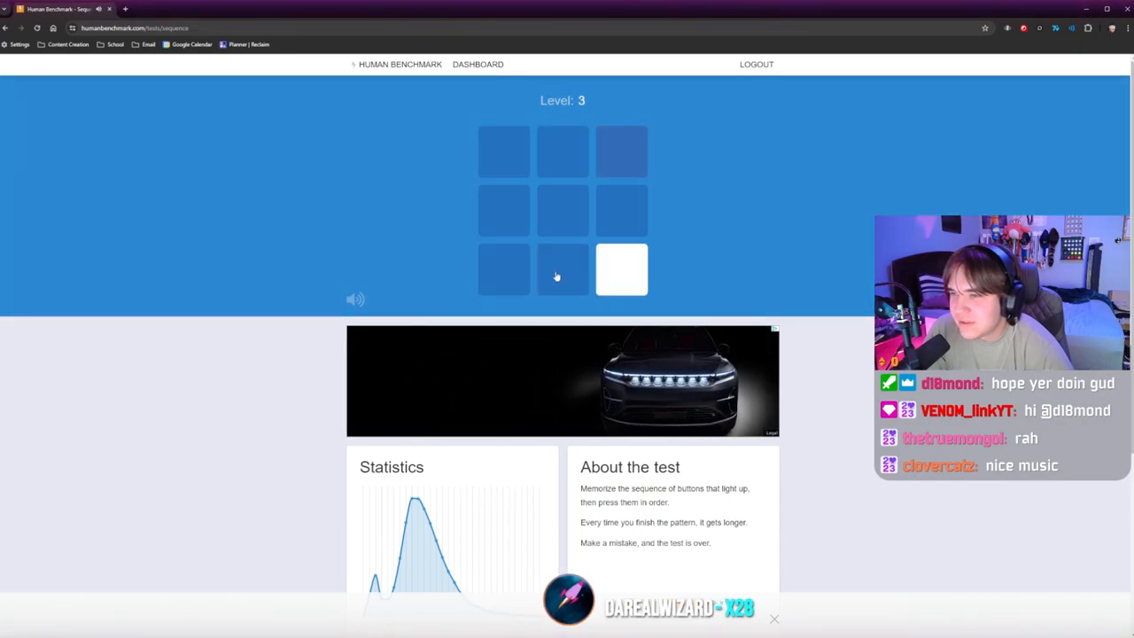
pyautogui.click(621, 269)
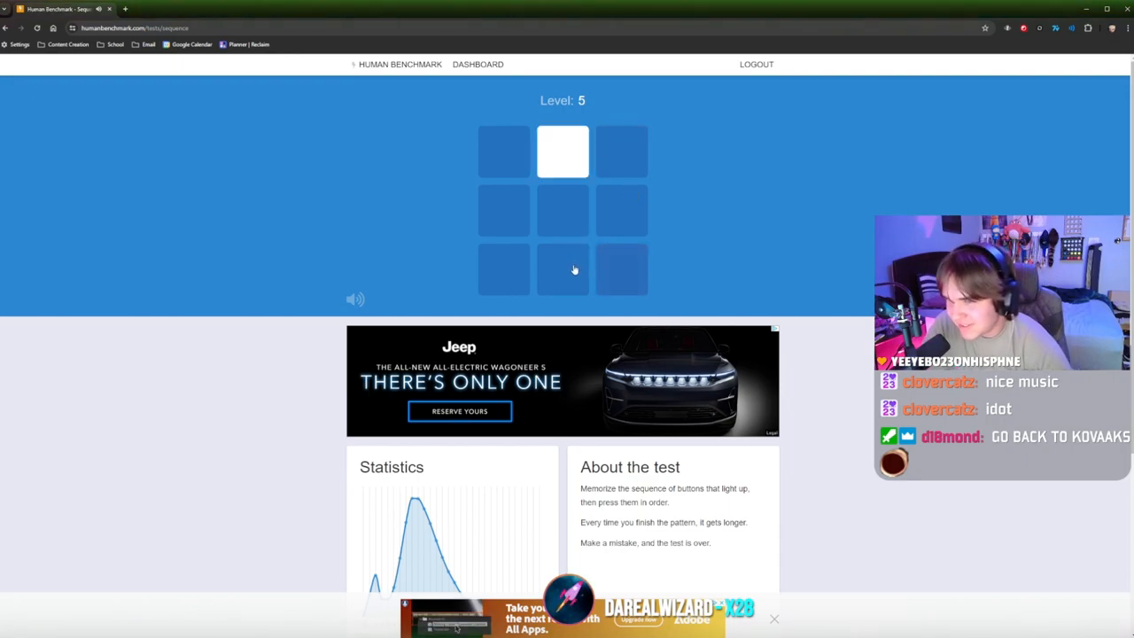
pyautogui.click(621, 151)
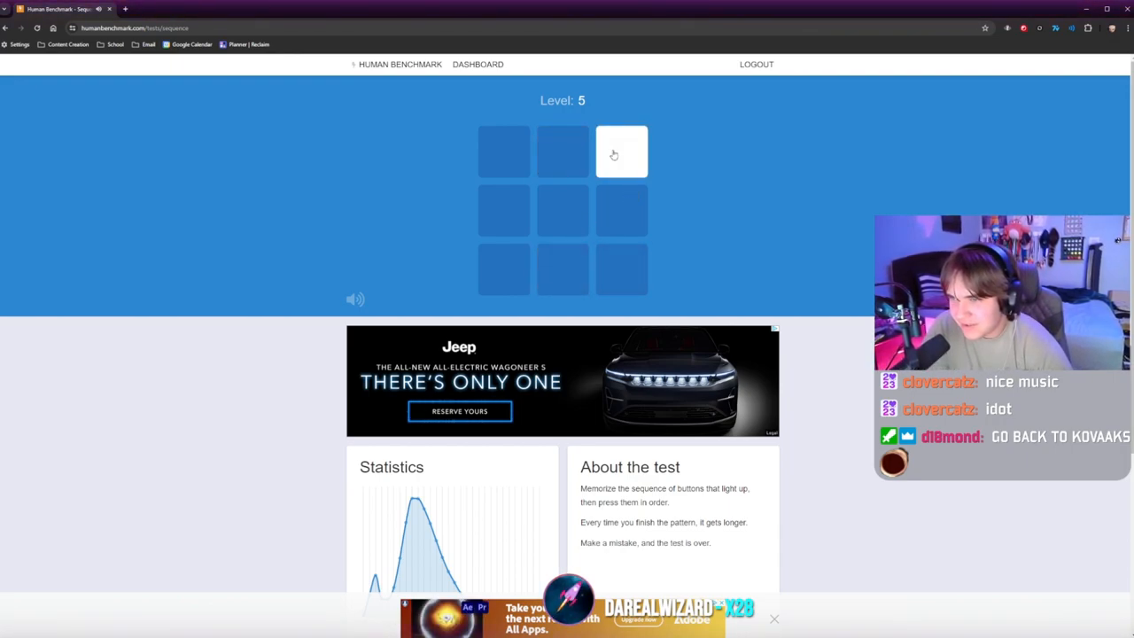
pyautogui.click(620, 150)
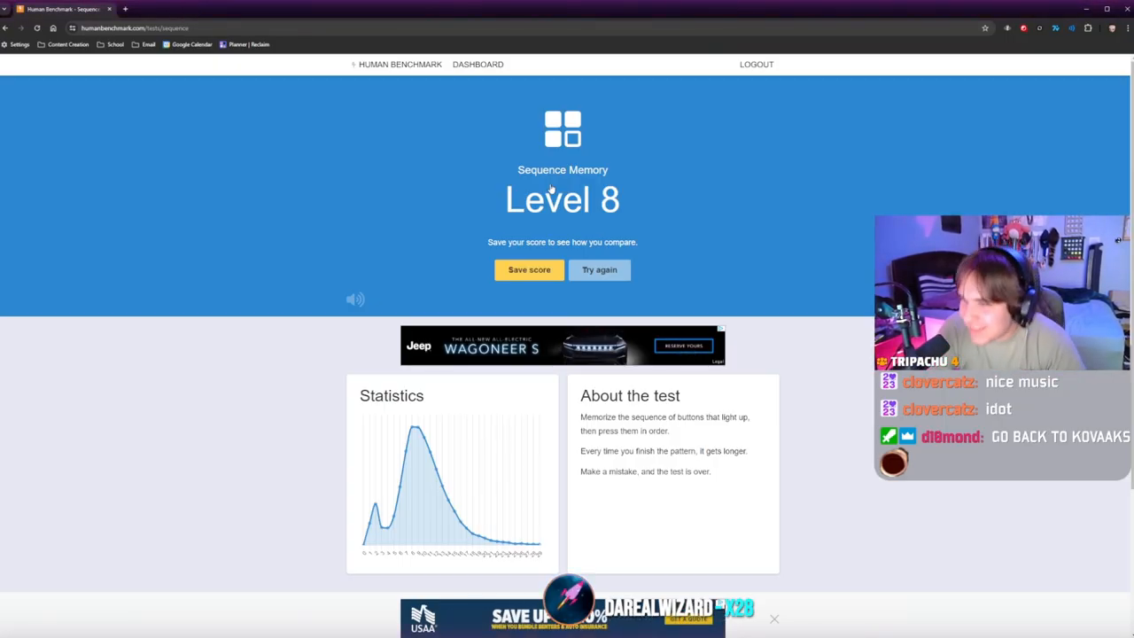
# Save the Level 8 result and scroll through the dashboard Activity feed to check it.
pyautogui.click(528, 269)
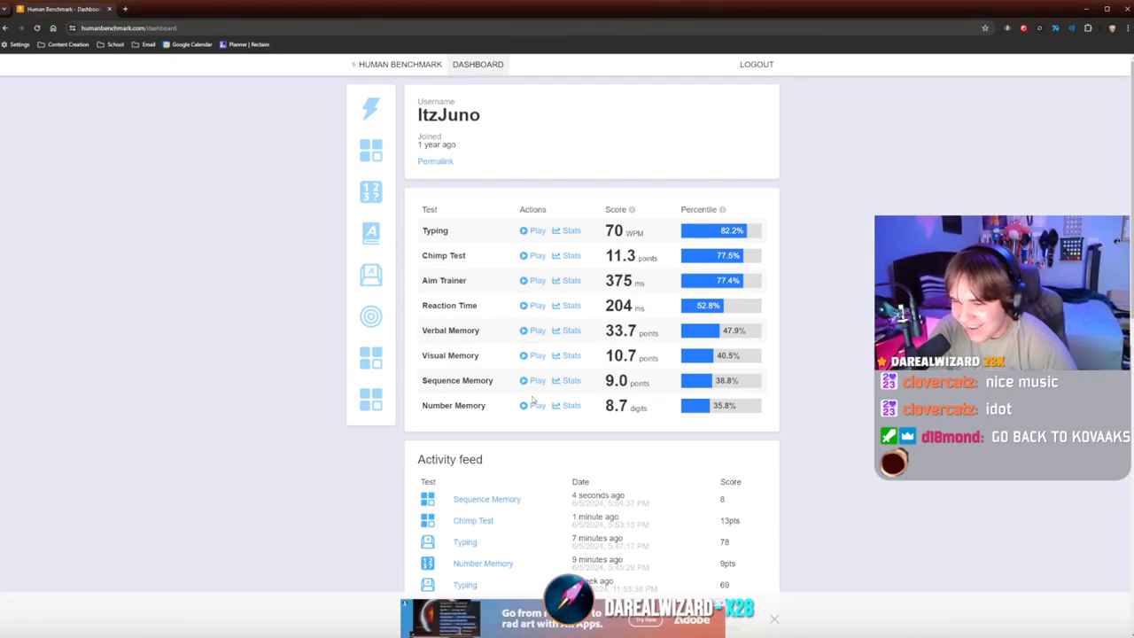
pyautogui.scroll(-3)
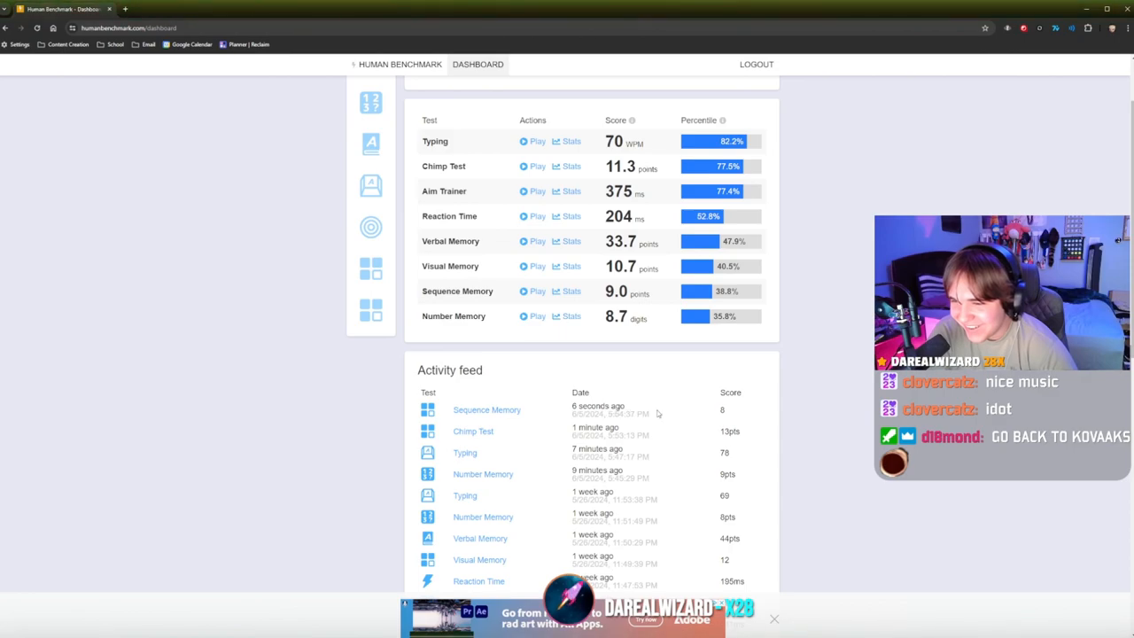
pyautogui.scroll(-3)
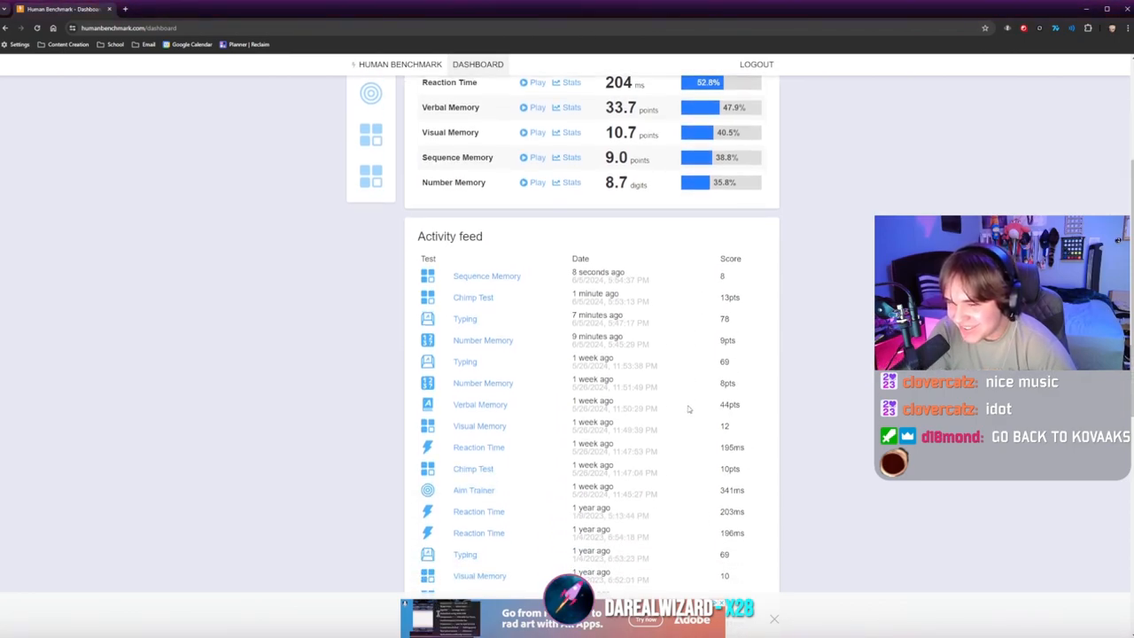
pyautogui.scroll(-3)
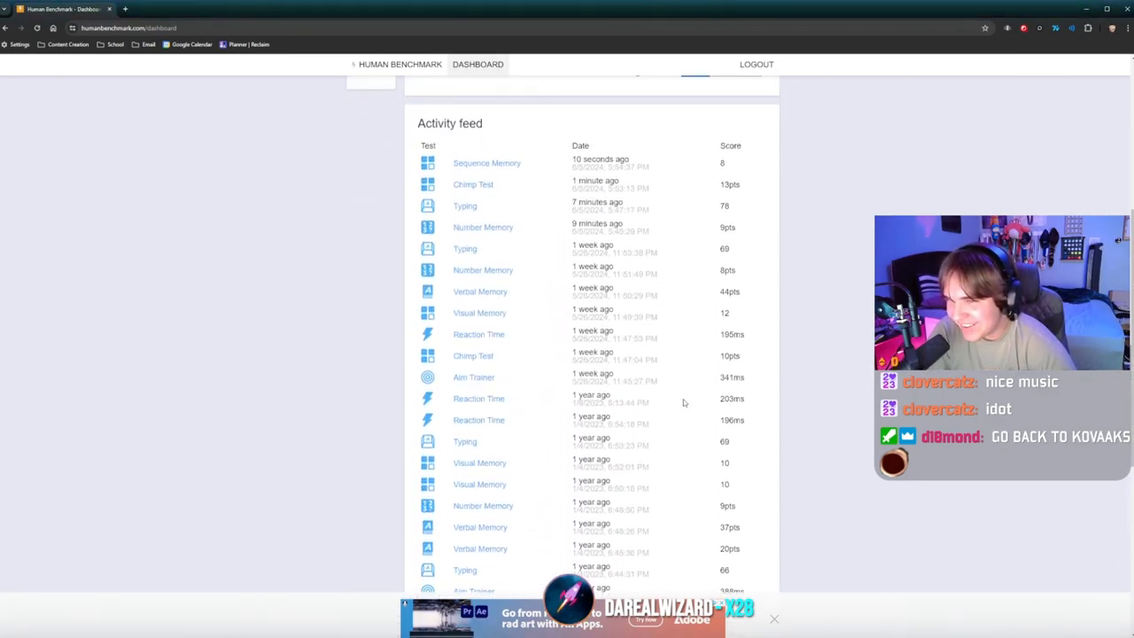
pyautogui.scroll(3)
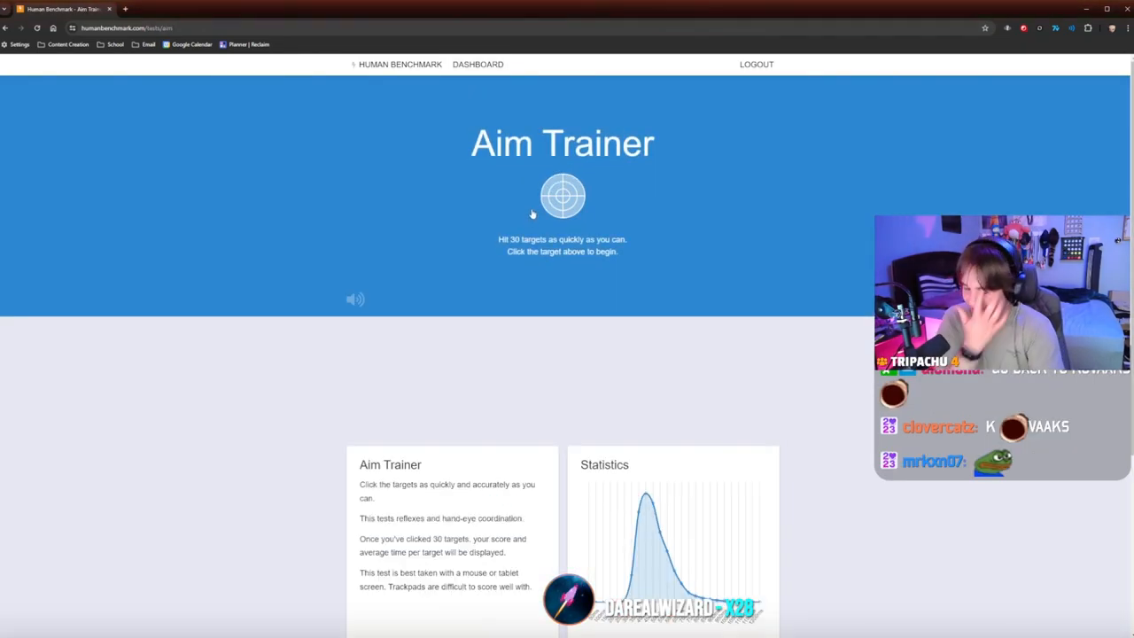
# Play the first Aim Trainer round, hitting all 30 targets for a 379 ms average.
pyautogui.click(564, 195)
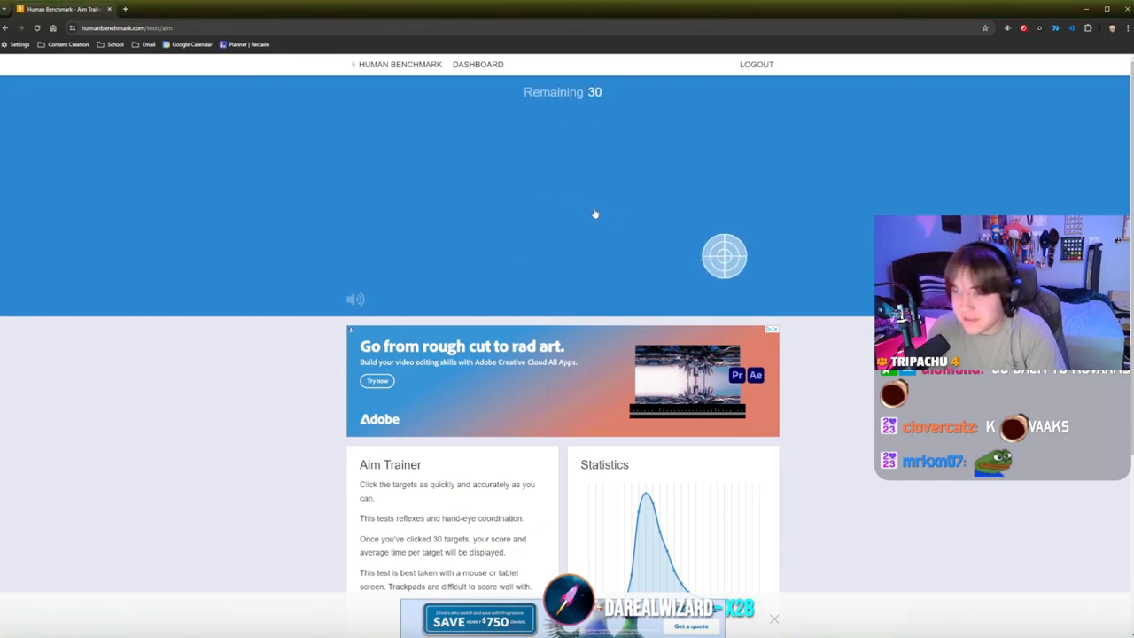
pyautogui.click(725, 255)
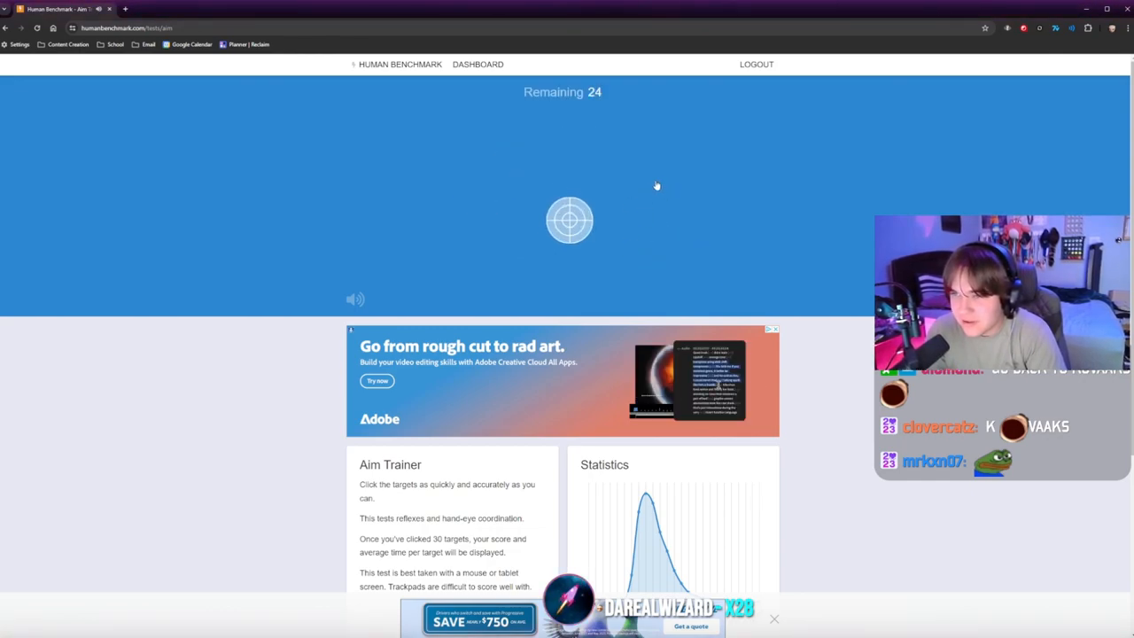
pyautogui.click(571, 219)
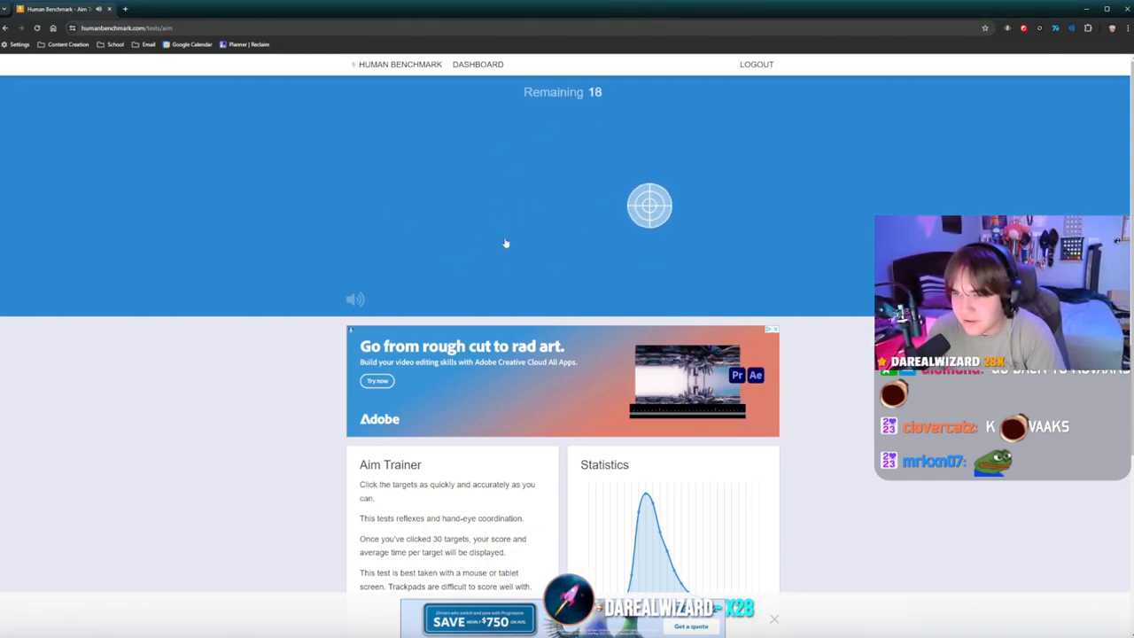
pyautogui.click(649, 206)
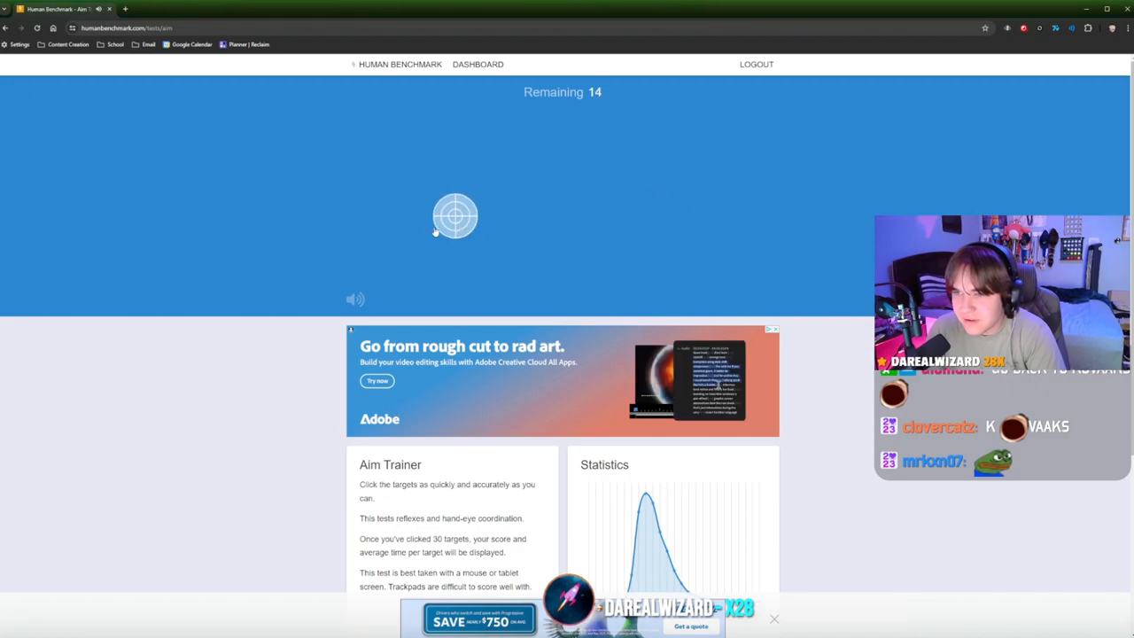
pyautogui.click(457, 216)
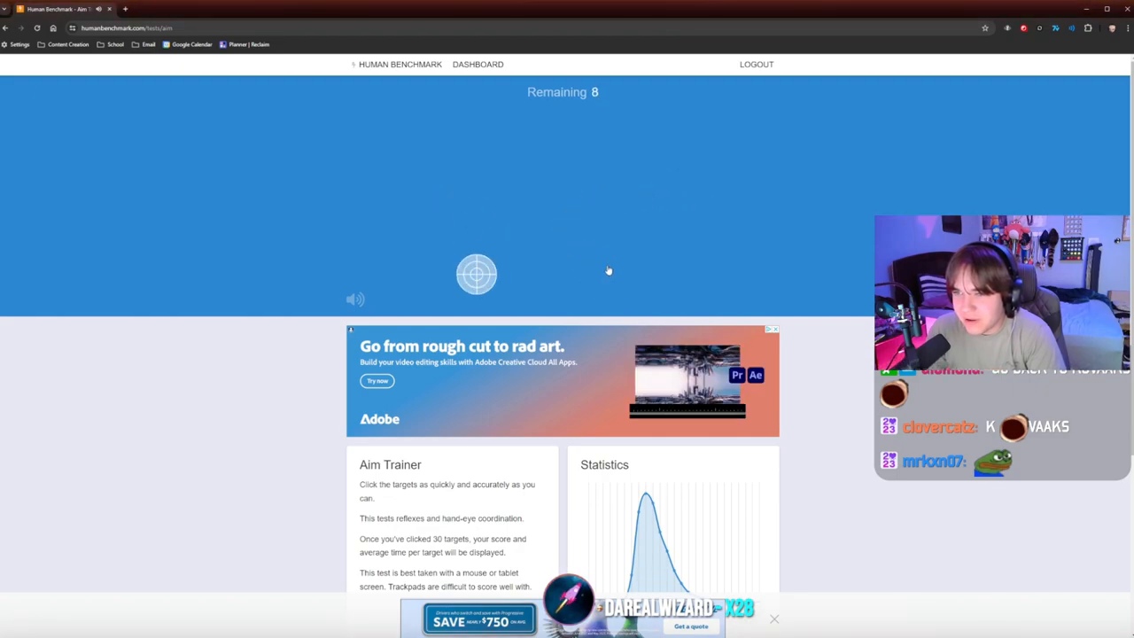
pyautogui.click(477, 273)
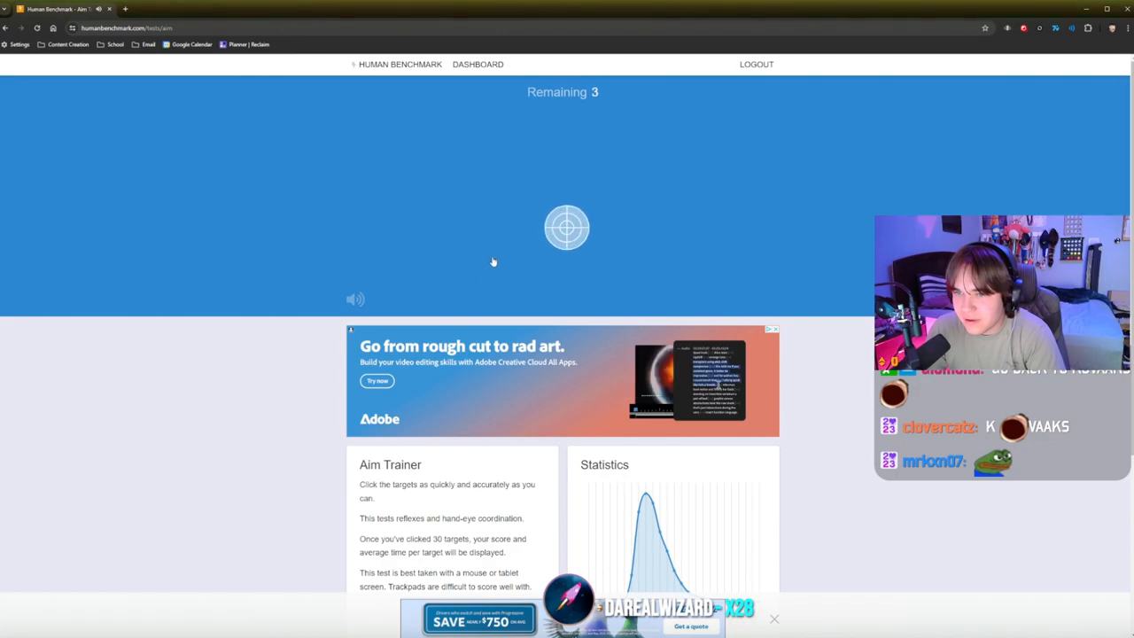
pyautogui.click(566, 227)
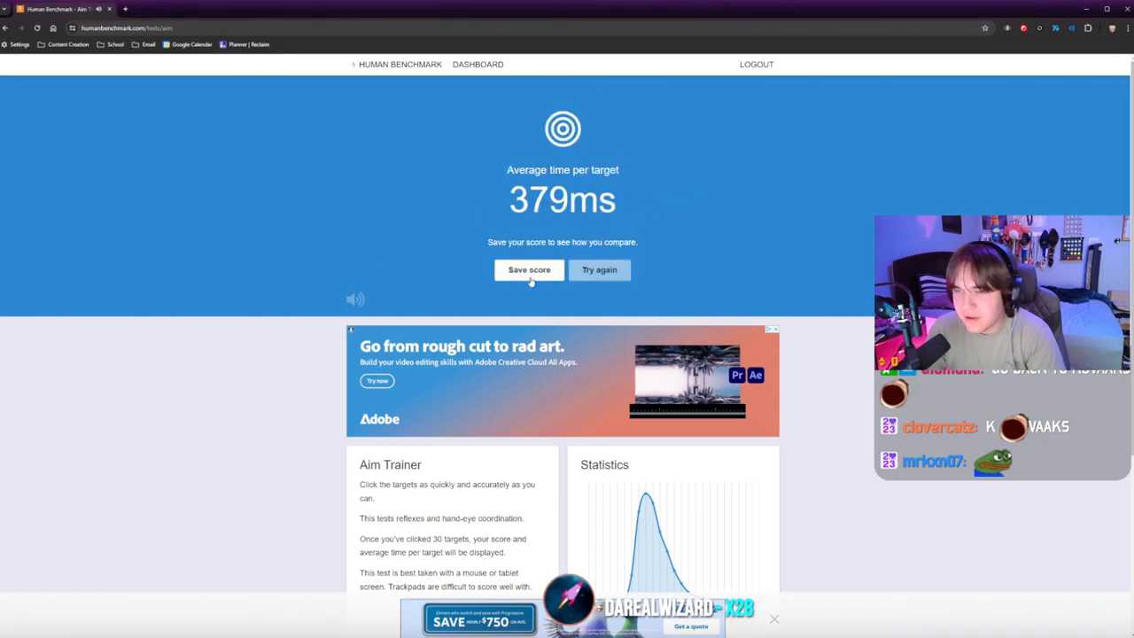
# Retry the Aim Trainer and hit the targets again for a 368 ms result.
pyautogui.click(600, 270)
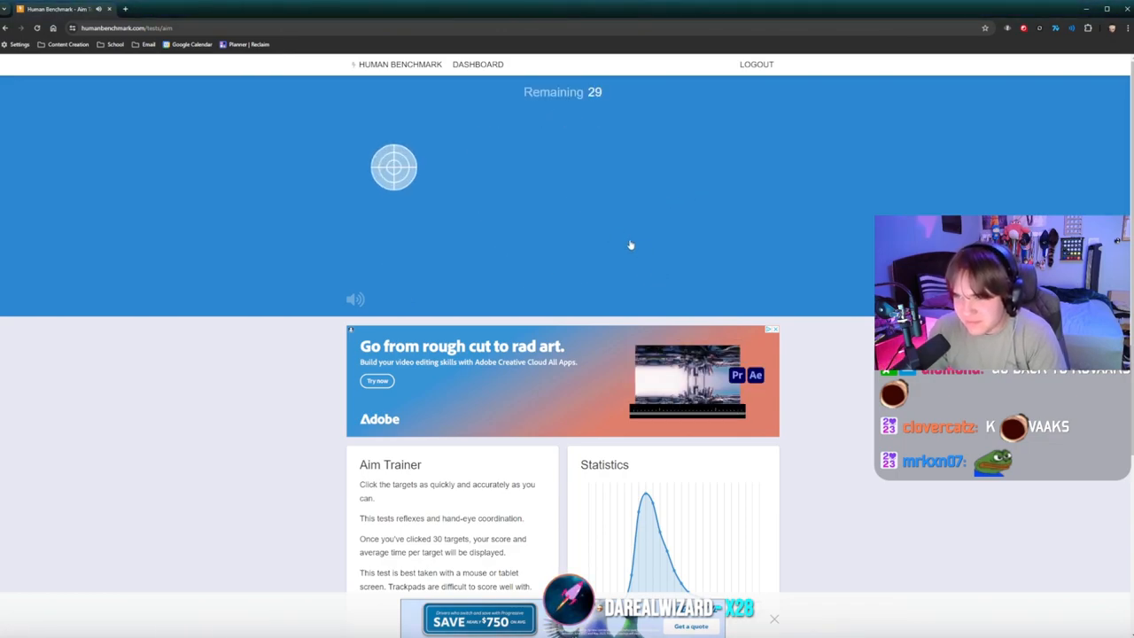
pyautogui.click(394, 166)
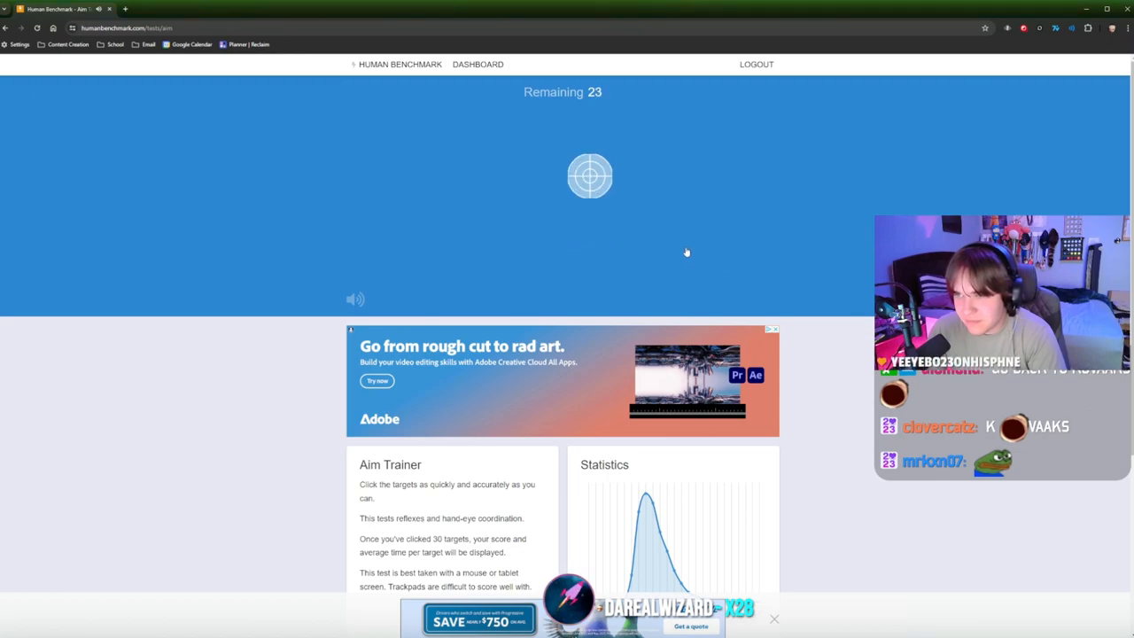
pyautogui.click(589, 176)
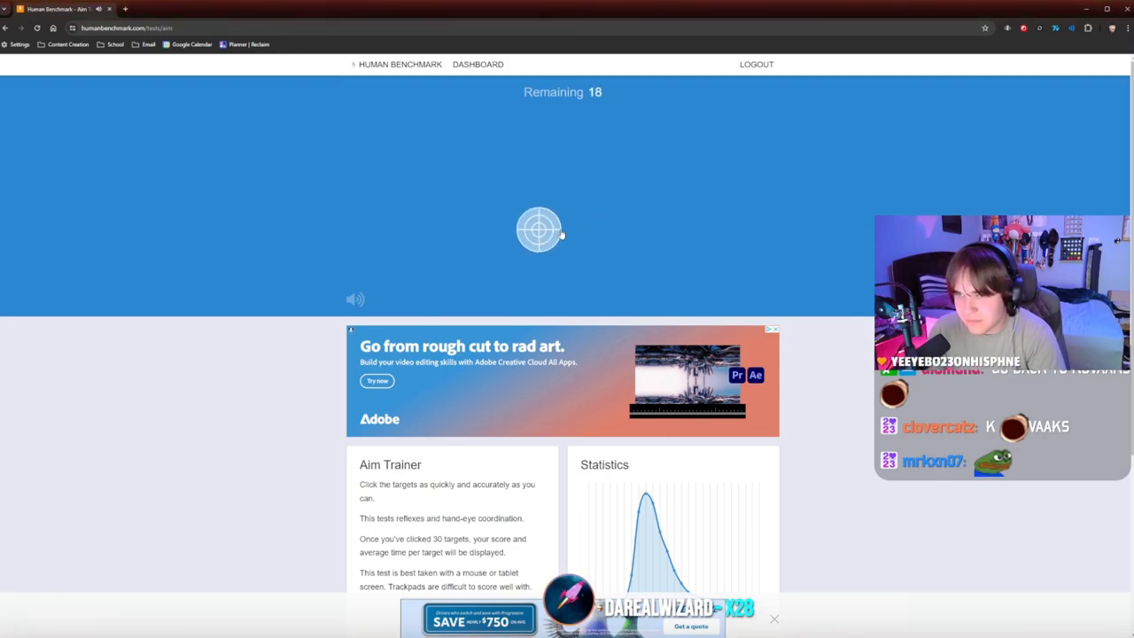
pyautogui.click(543, 231)
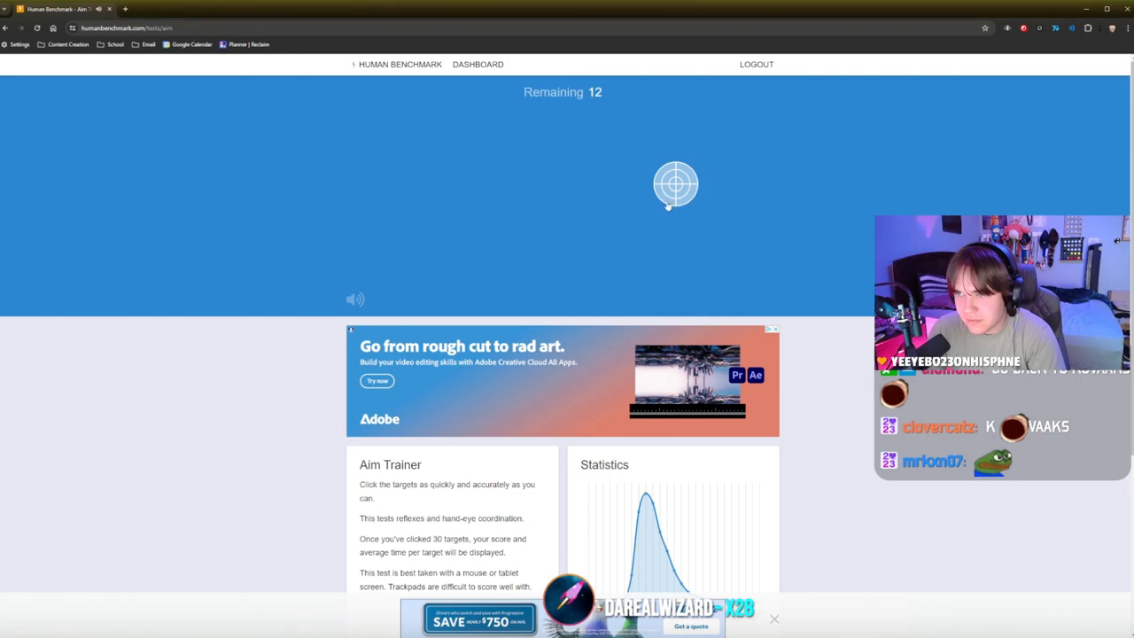
pyautogui.click(678, 184)
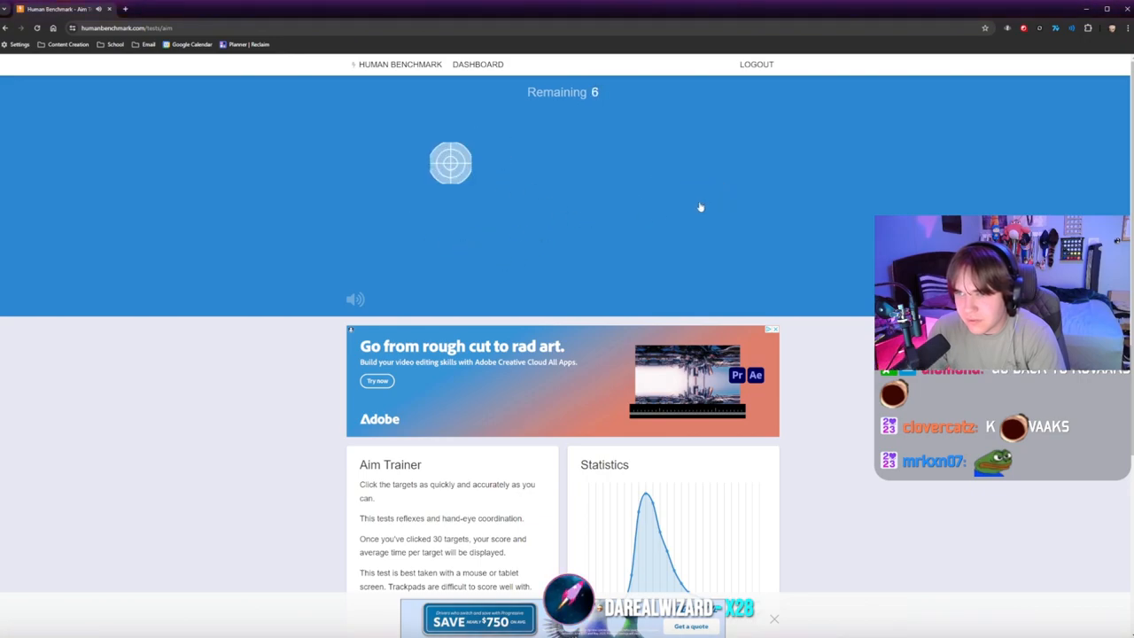
pyautogui.click(450, 163)
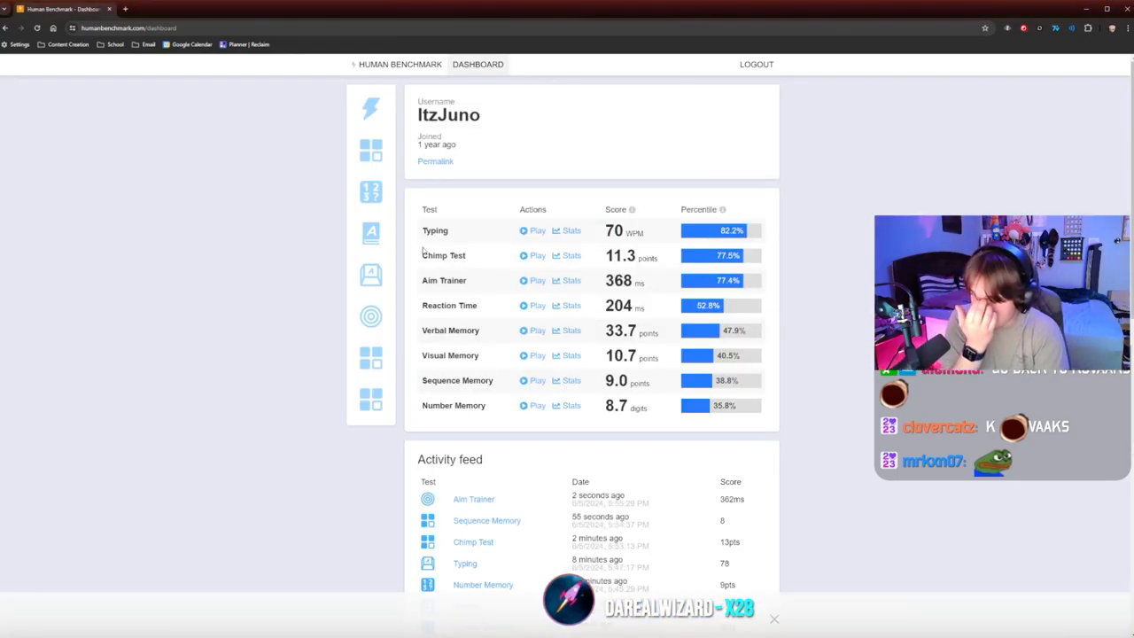
# Start the Reaction Time test and log trials of 203 ms and 145 ms, continuing to the next.
pyautogui.click(537, 305)
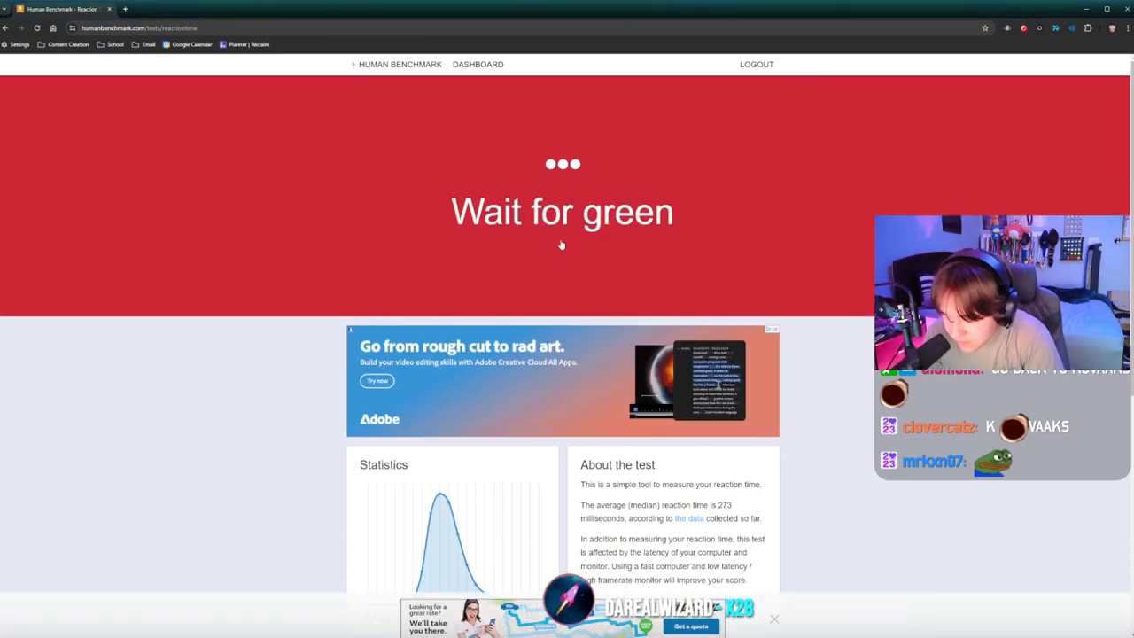
pyautogui.click(562, 245)
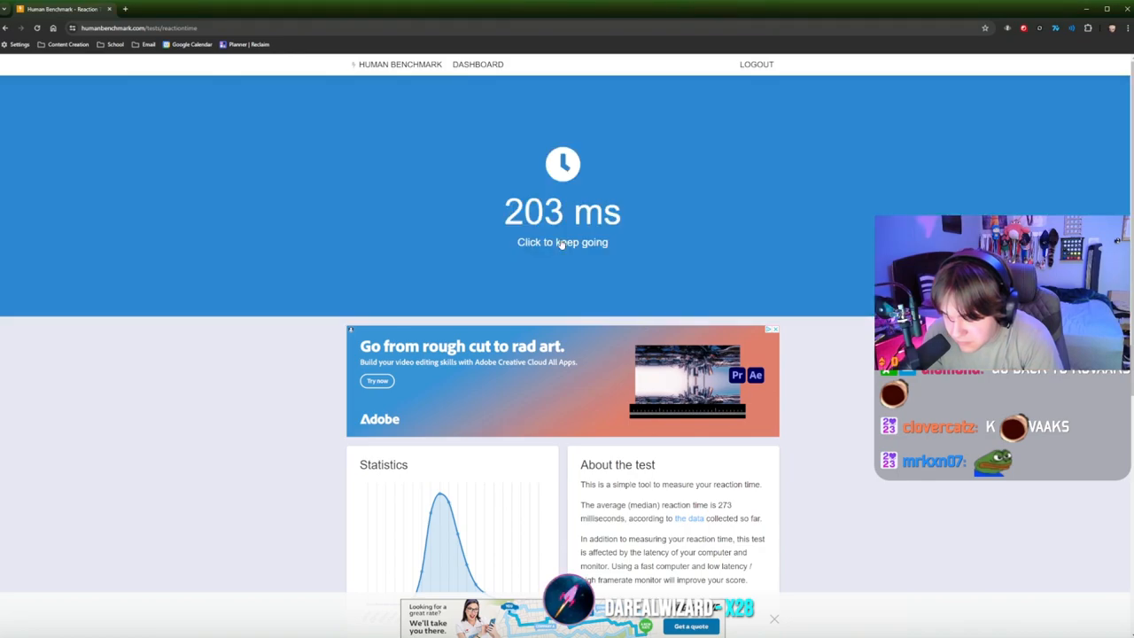
pyautogui.click(562, 241)
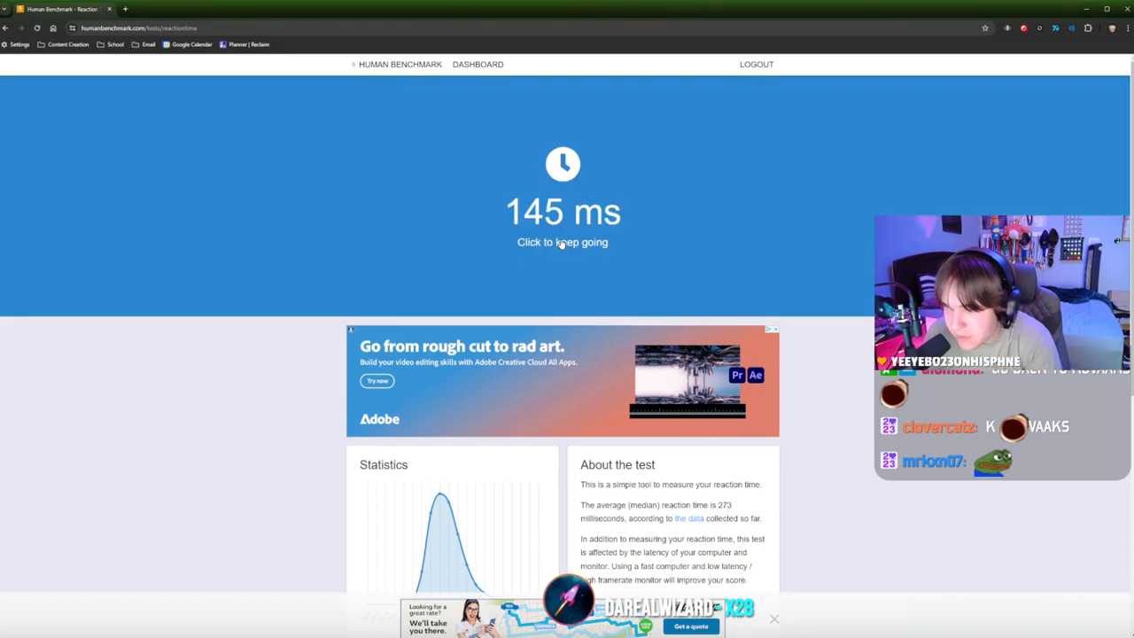
pyautogui.click(562, 242)
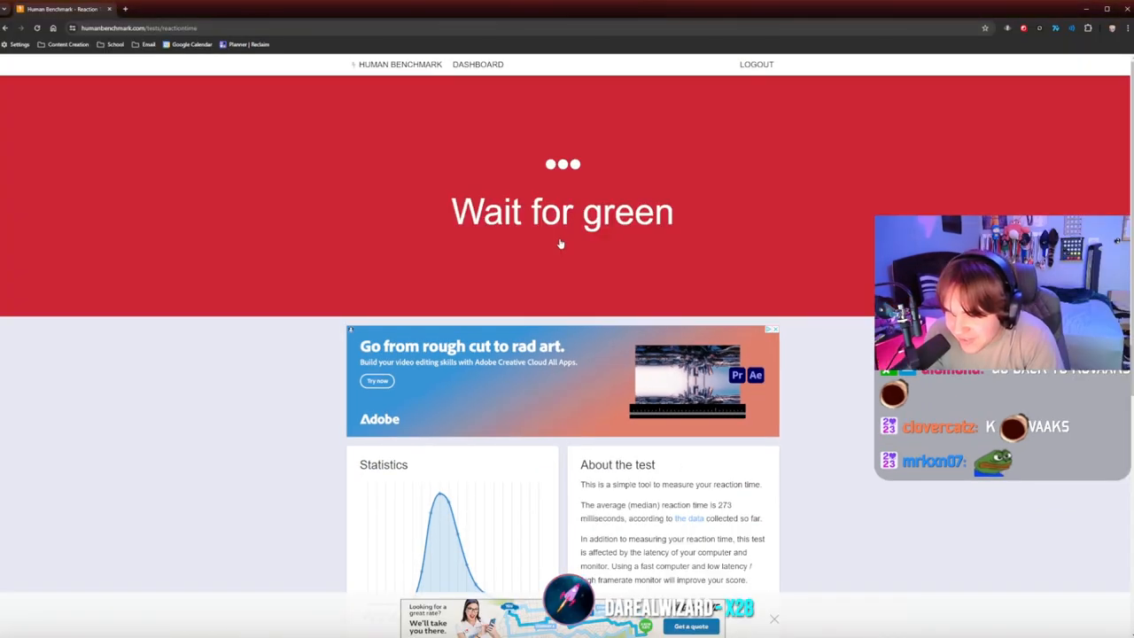